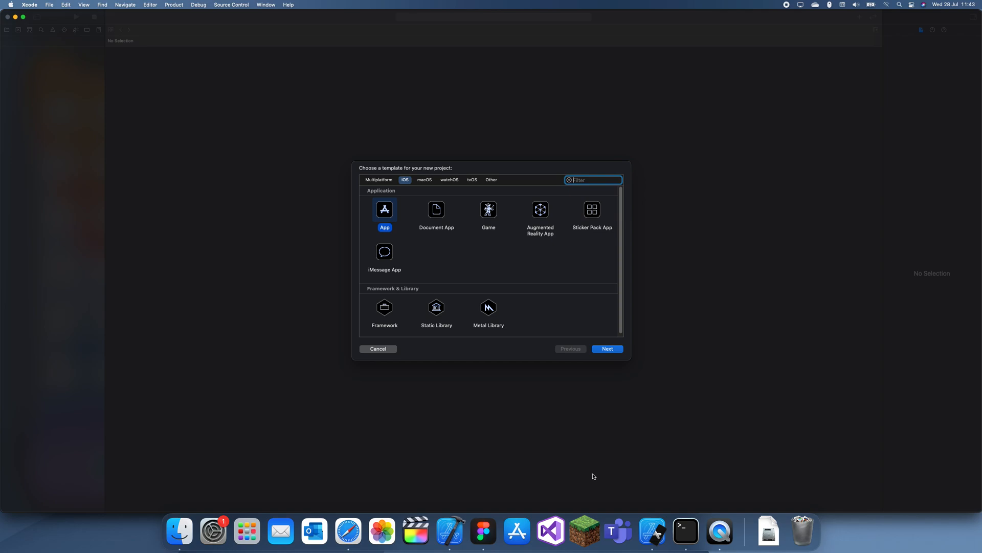
mouse_move(605, 441)
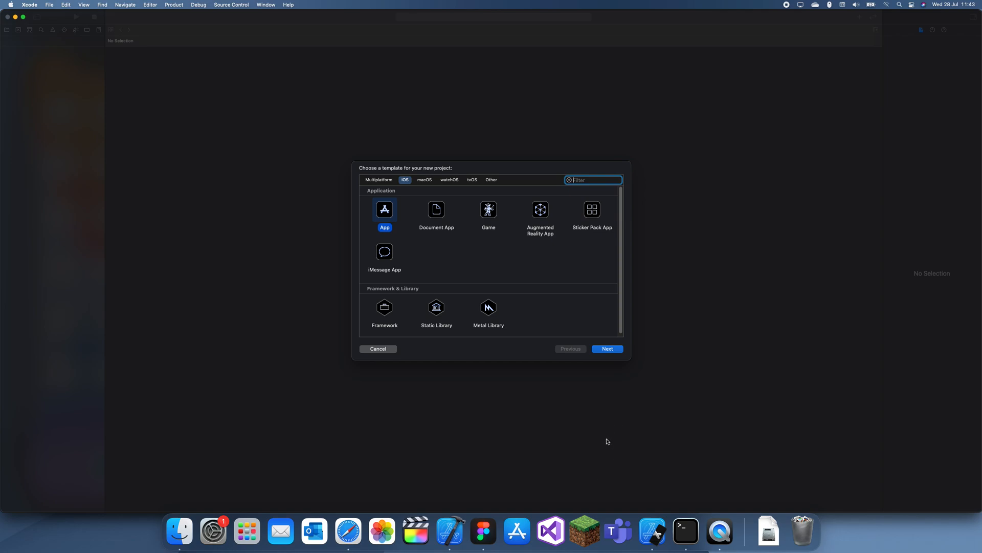
Step: Create an iOS App project named page_indicator in the Youtube folder
left_click(605, 348)
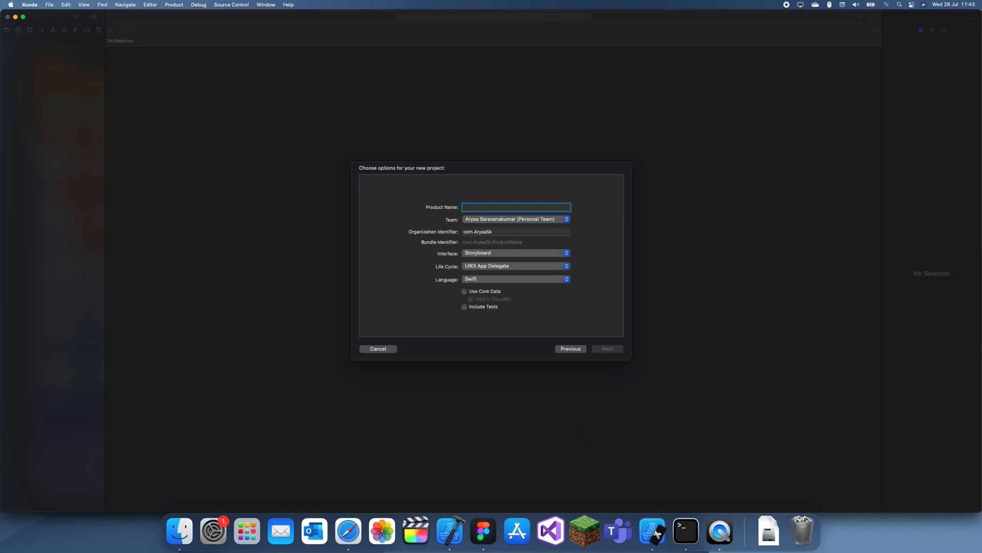
type("page_indica")
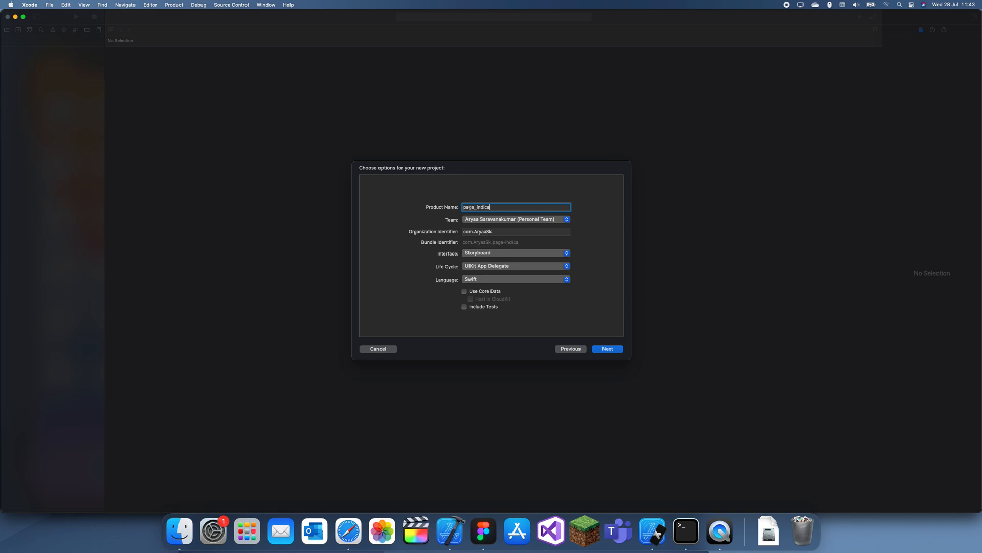
left_click(606, 349)
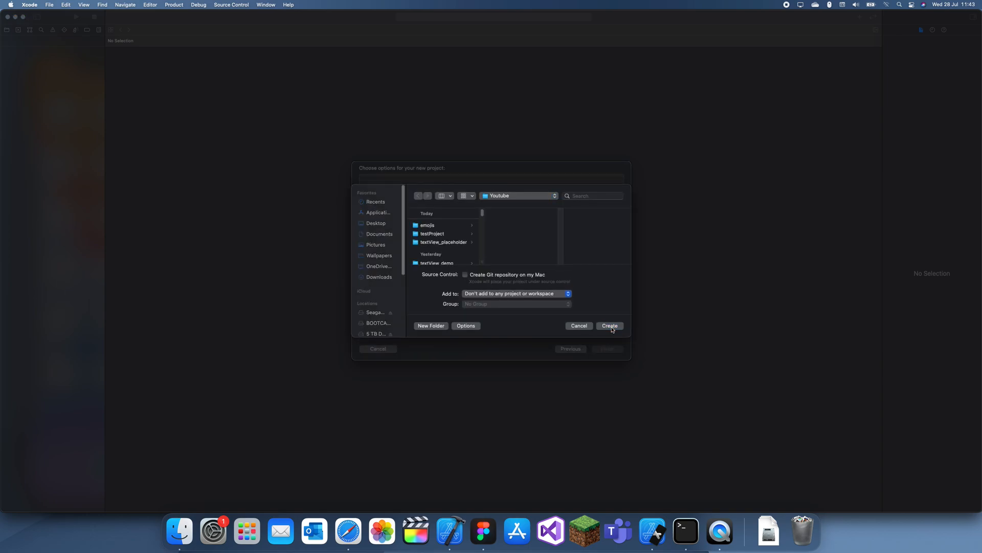
left_click(609, 325)
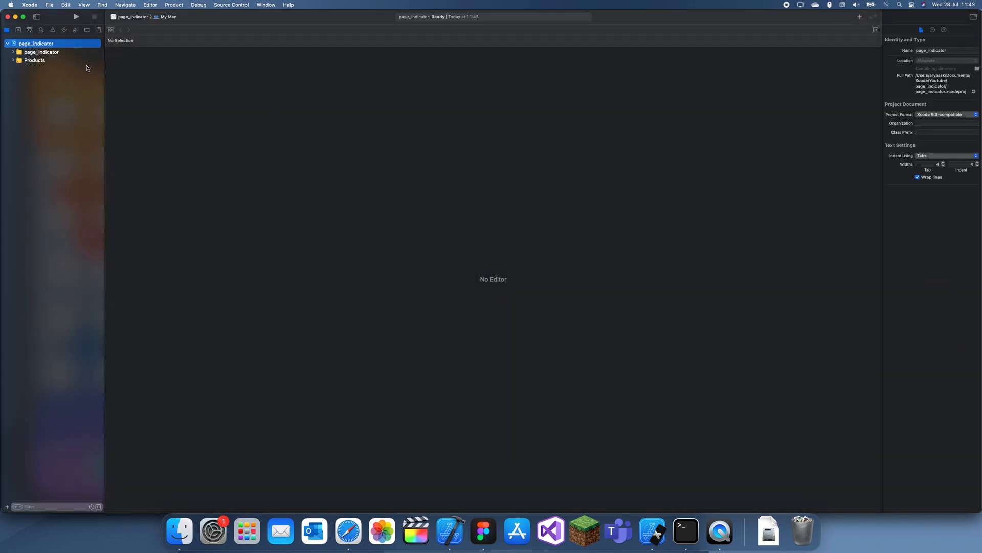
Step: Open Main.storyboard from the navigator and select its View Controller scene
left_click(53, 77)
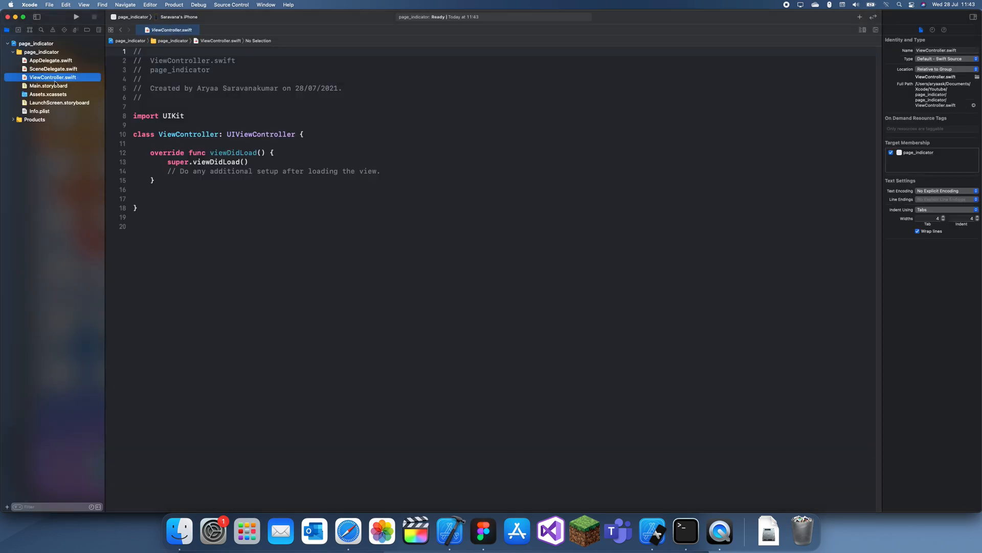
left_click(48, 86)
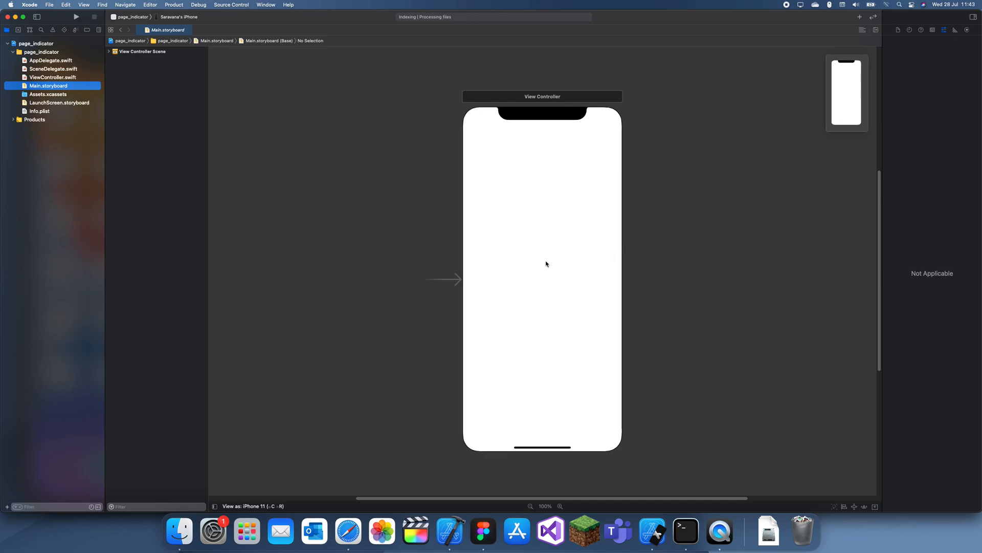
mouse_move(528, 212)
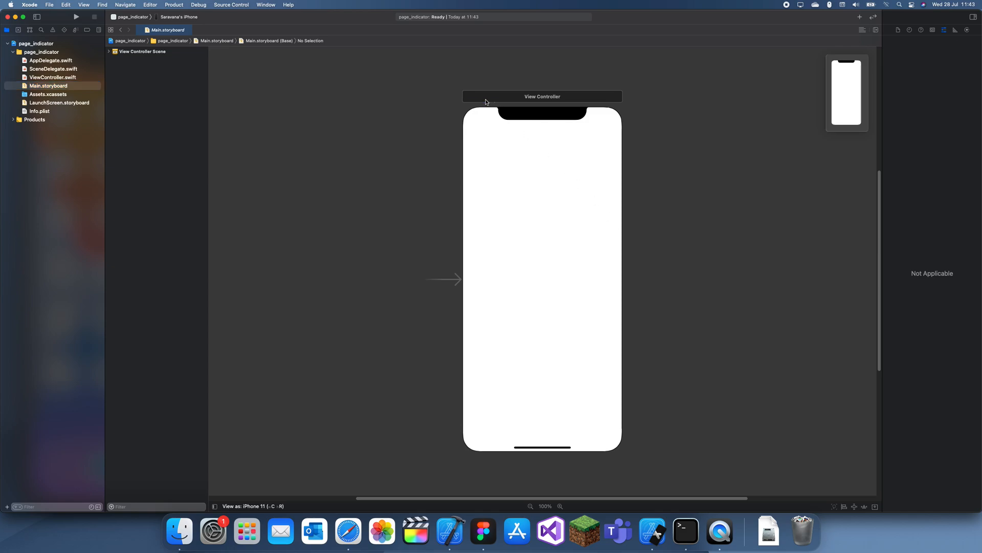
left_click(541, 96)
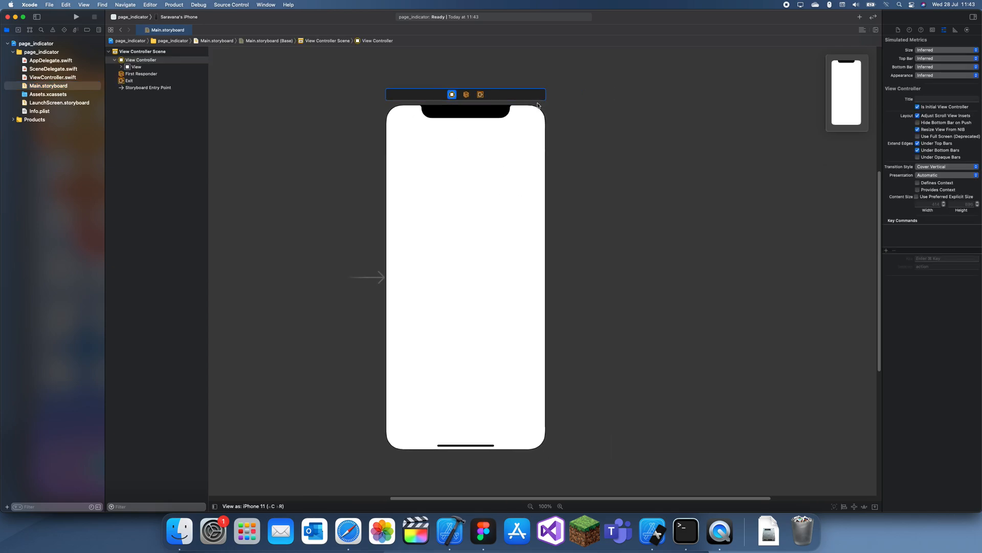
mouse_move(524, 219)
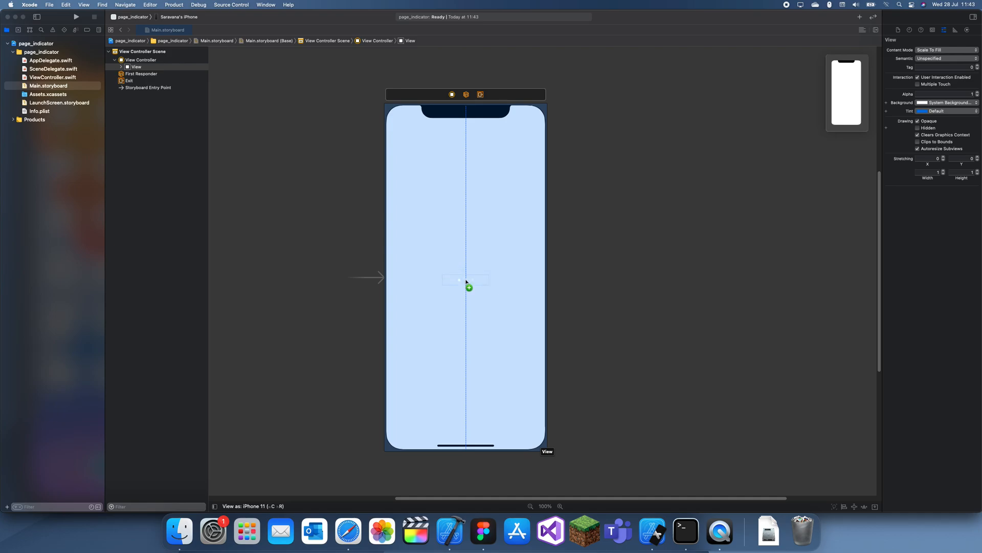
Step: Drop a centred page control with System Green page dots and a red current dot
left_click(467, 279)
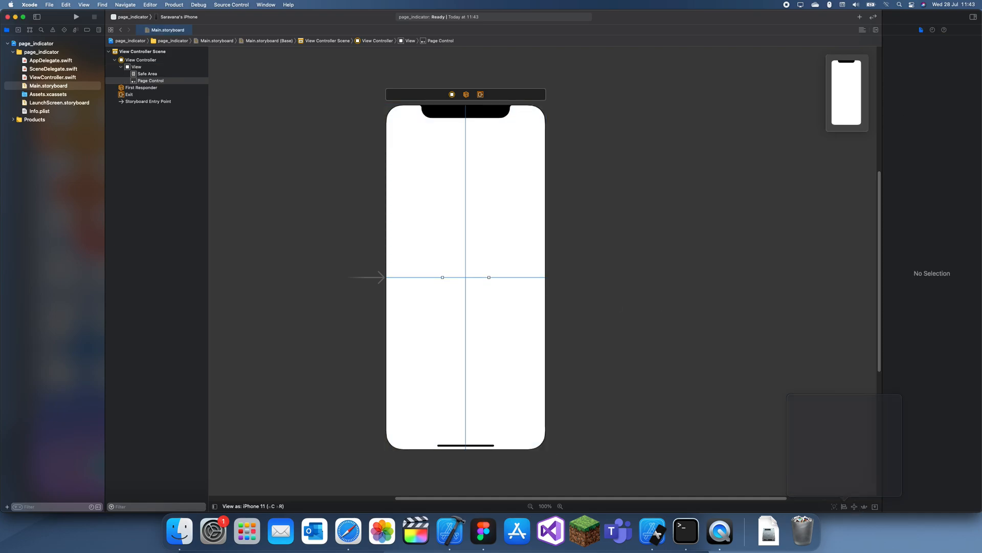
left_click(944, 29)
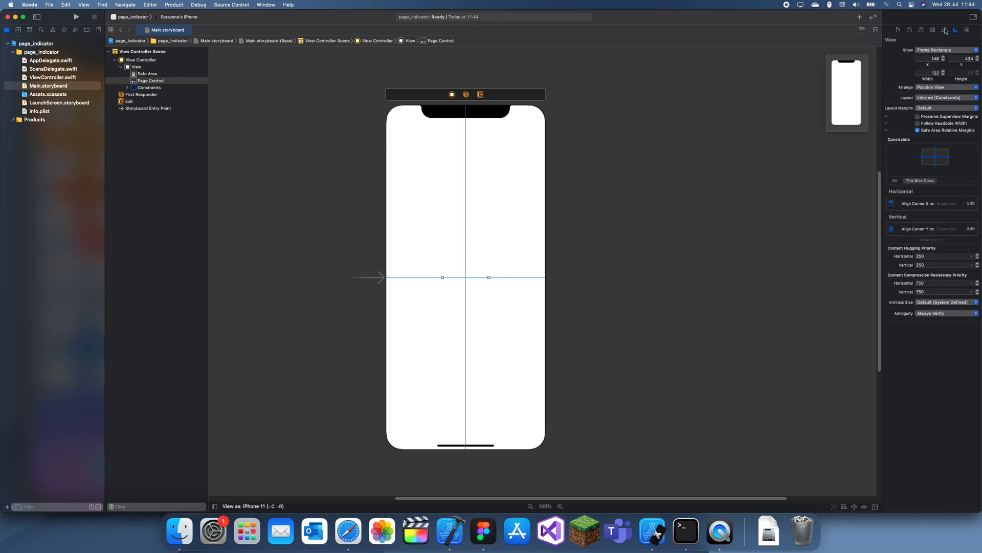
left_click(933, 30)
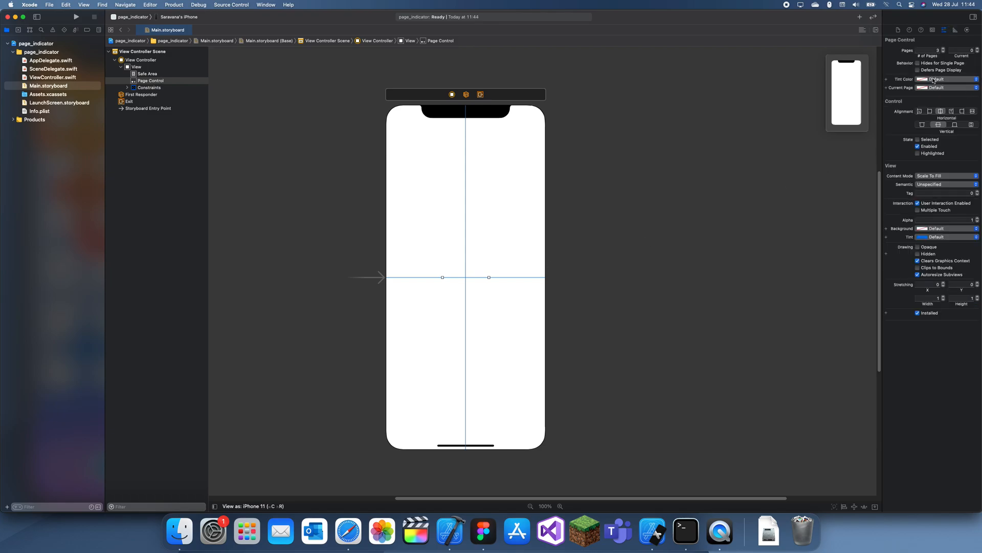
left_click(948, 79)
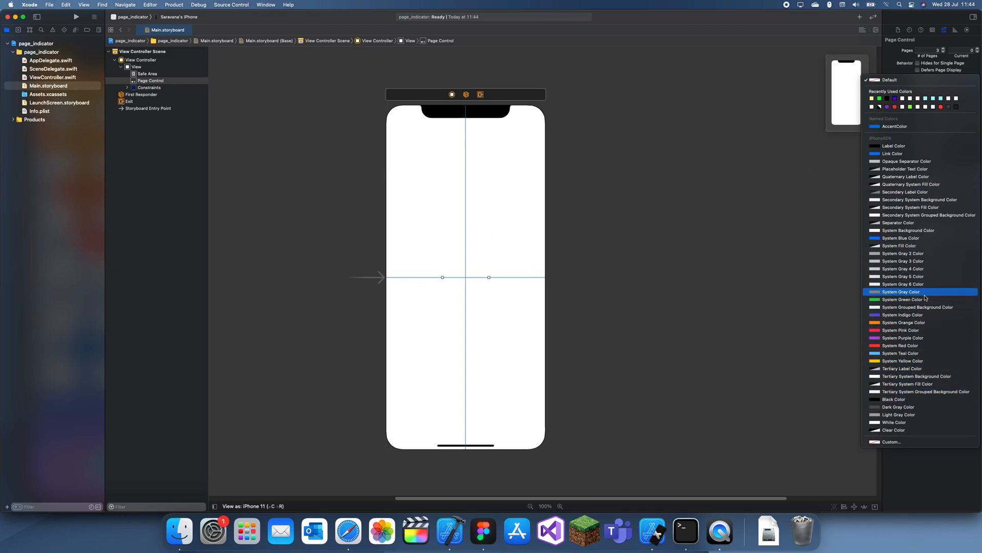
left_click(902, 299)
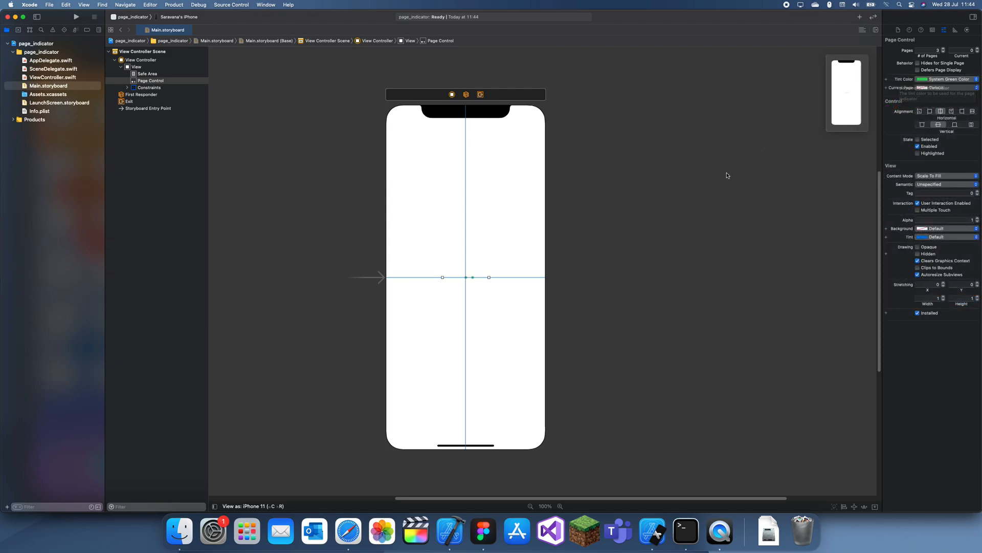
left_click(948, 79)
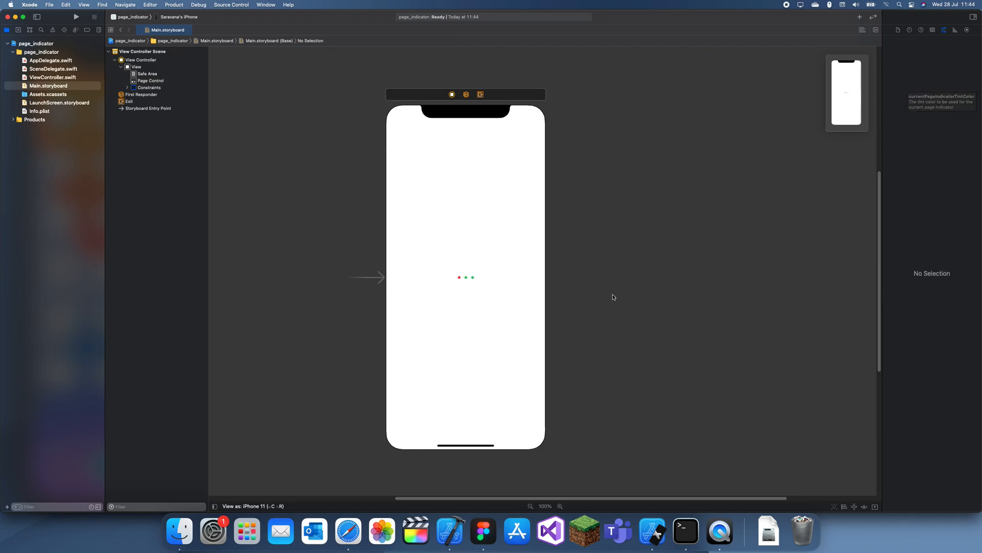
left_click(466, 277)
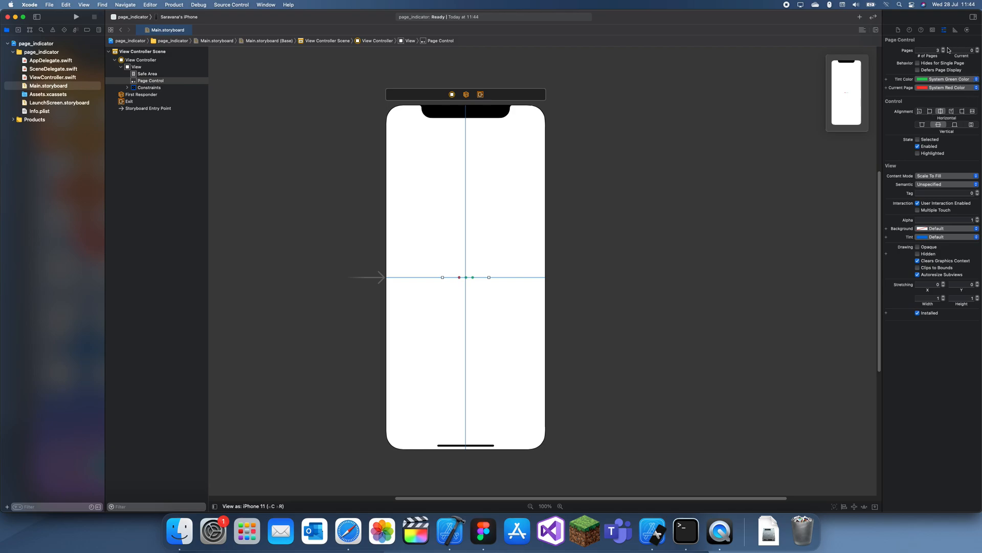
Step: Set the page control's # of Pages to 6
left_click(943, 50)
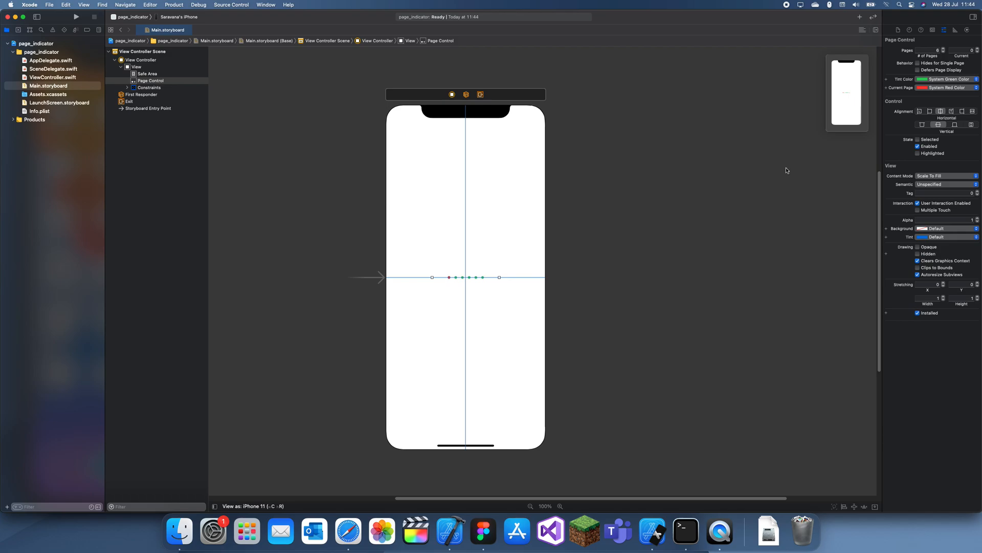
mouse_move(600, 278)
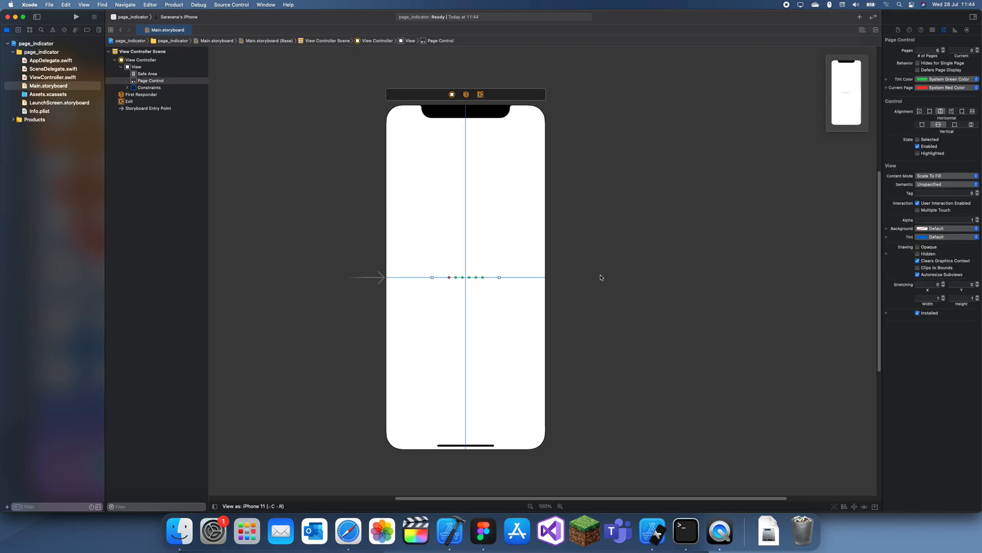
mouse_move(527, 274)
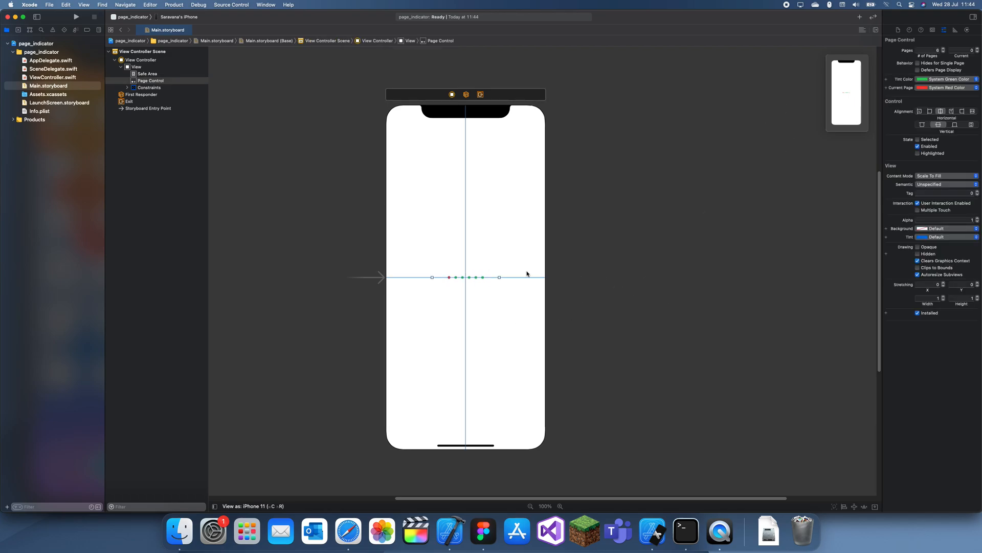
mouse_move(525, 248)
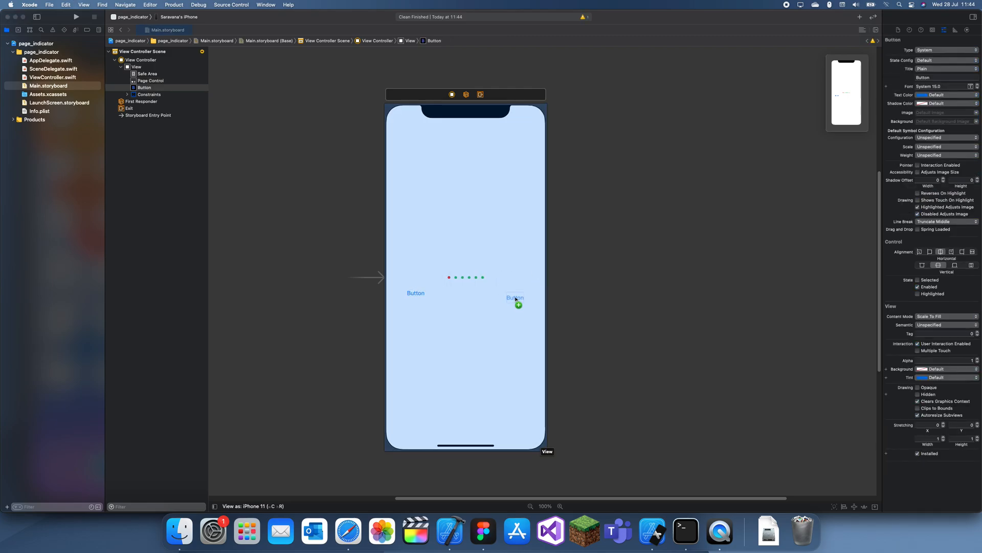
Step: Place the second button on the right and pin the first button's top spacing
left_click(514, 297)
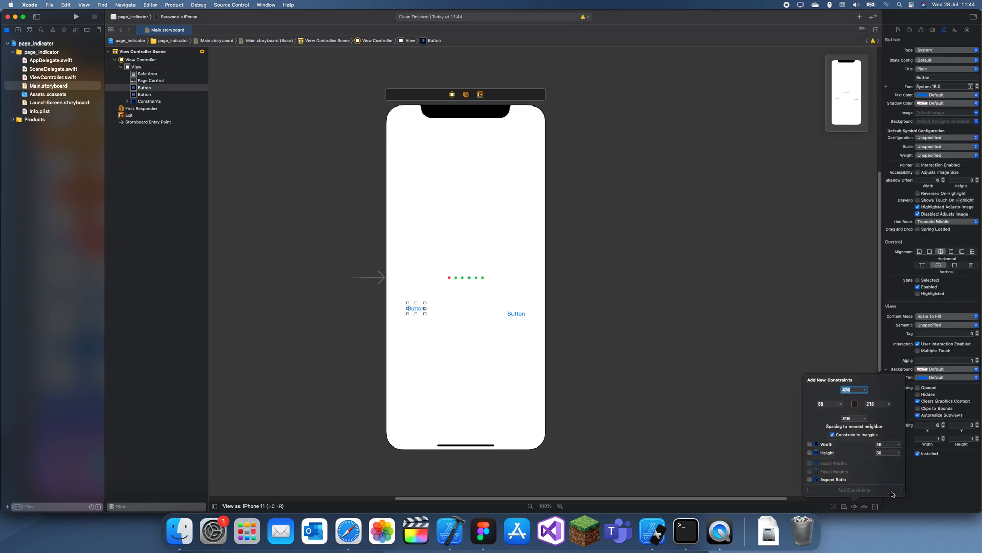
left_click(865, 389)
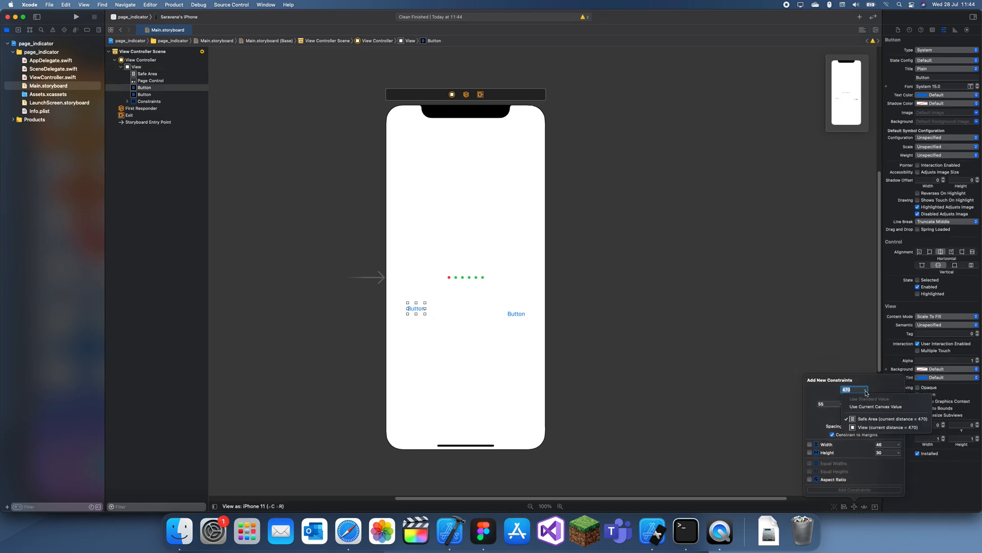
left_click(610, 323)
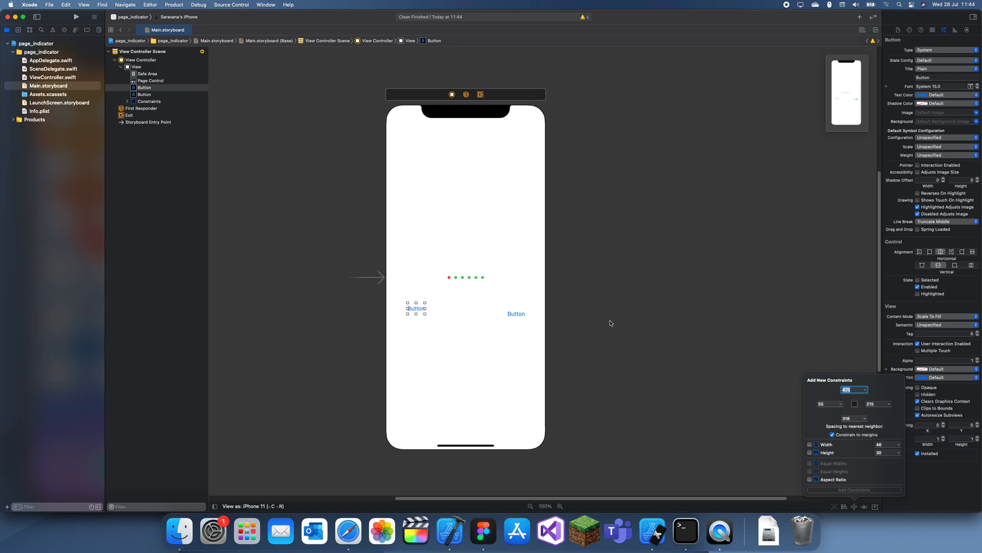
left_click(463, 277)
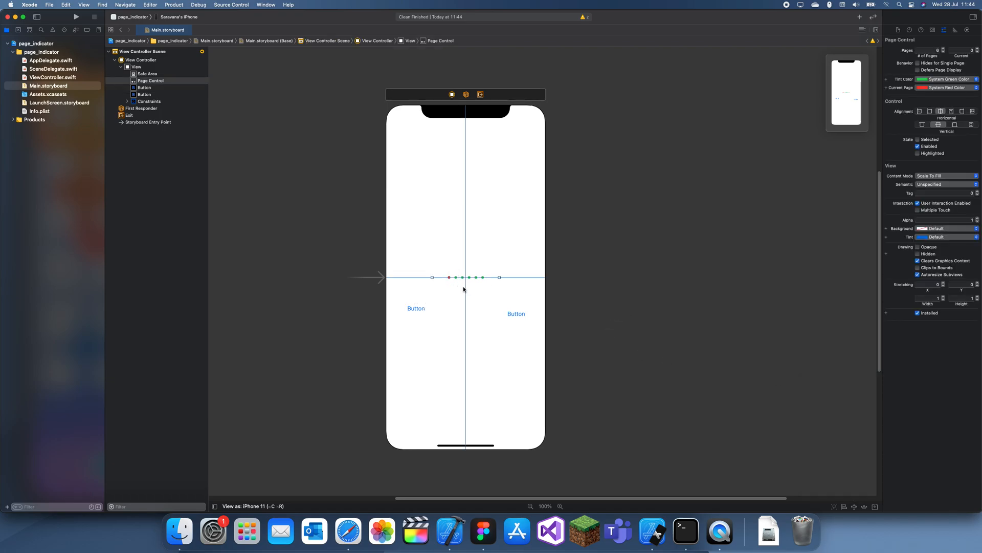
left_click(415, 307)
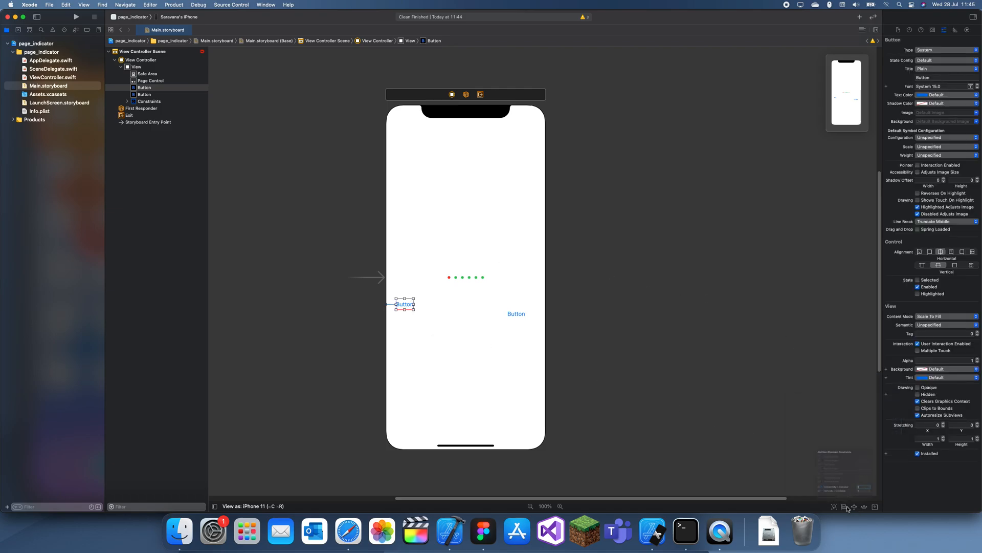
Step: Add an alignment constraint to the first button
left_click(845, 506)
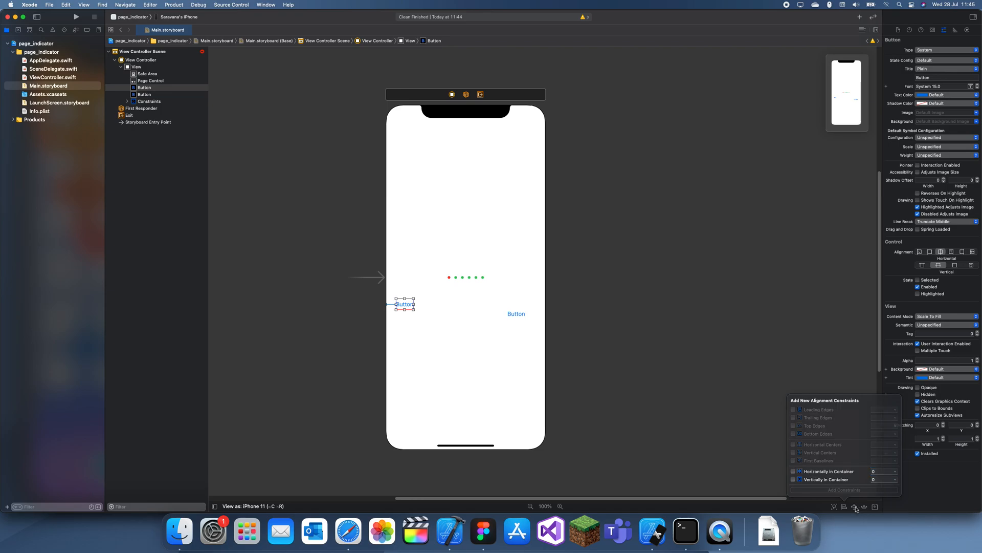
left_click(855, 507)
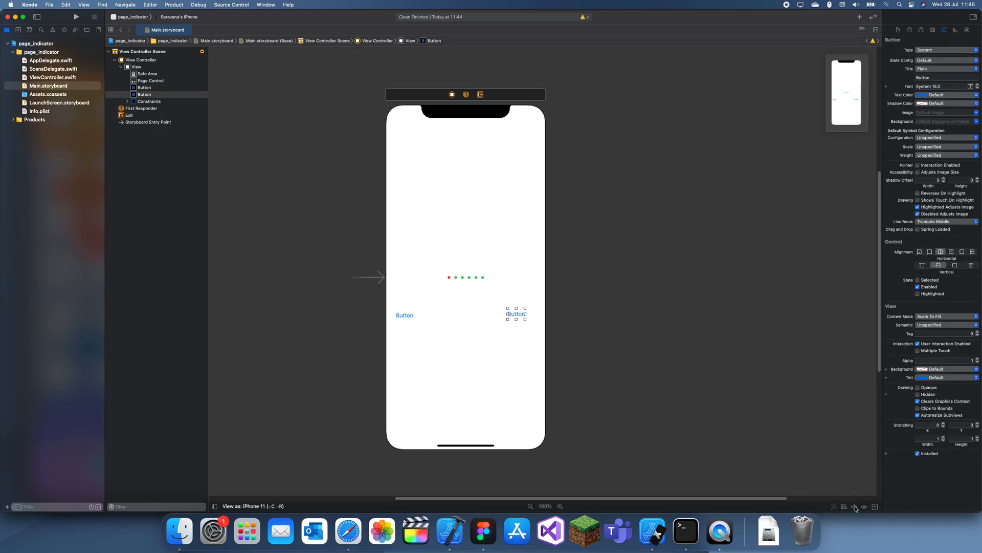
left_click(854, 506)
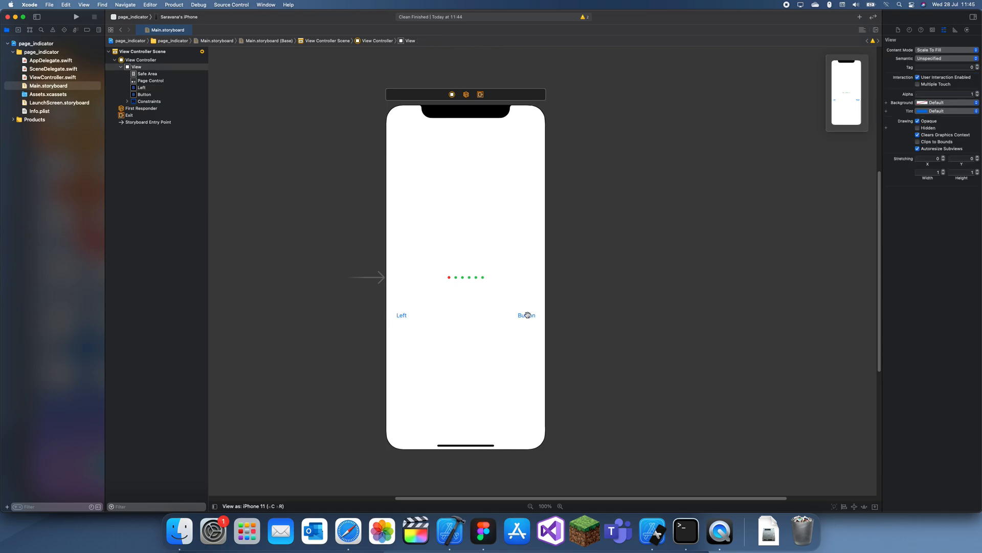
Step: Change the second button's title to Right
left_click(527, 315)
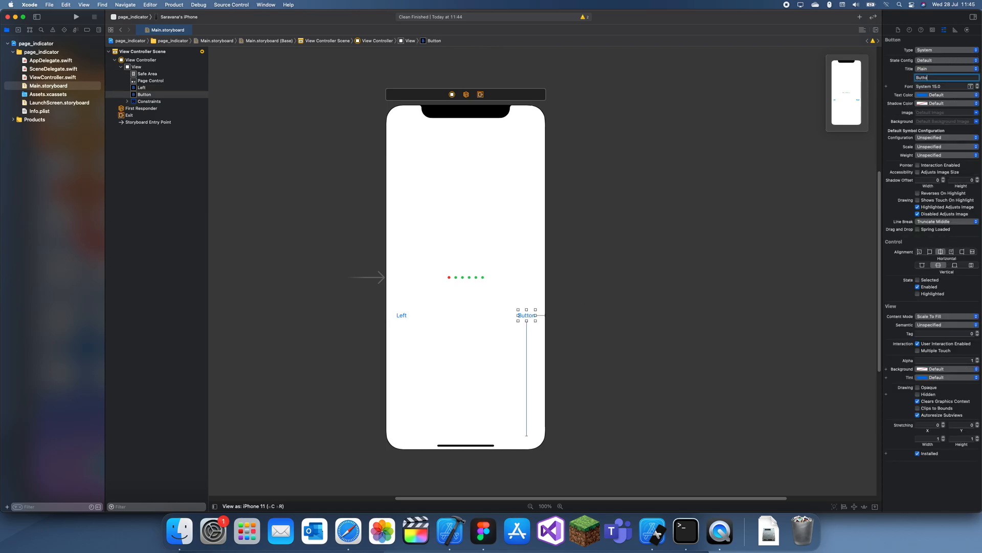
type("Right")
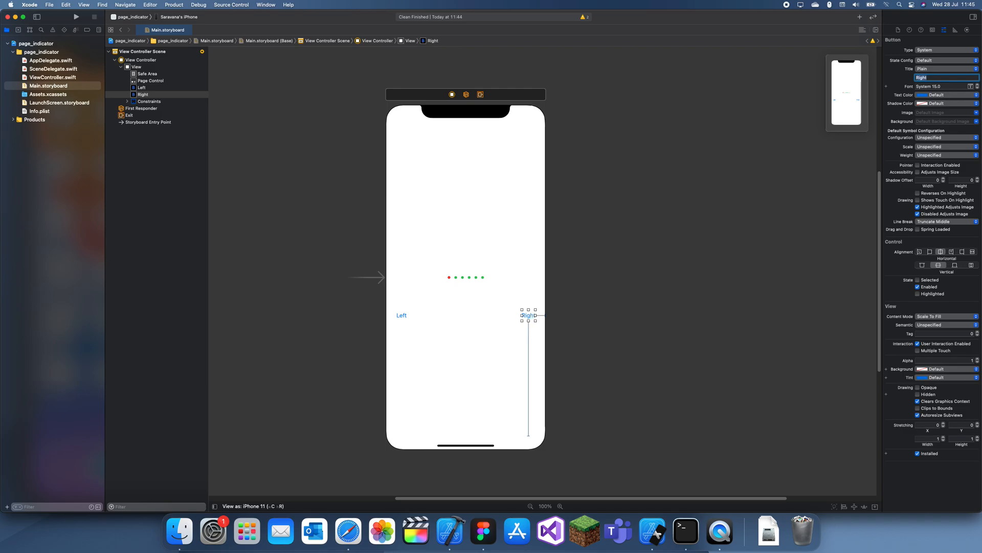
left_click(401, 315)
type("left")
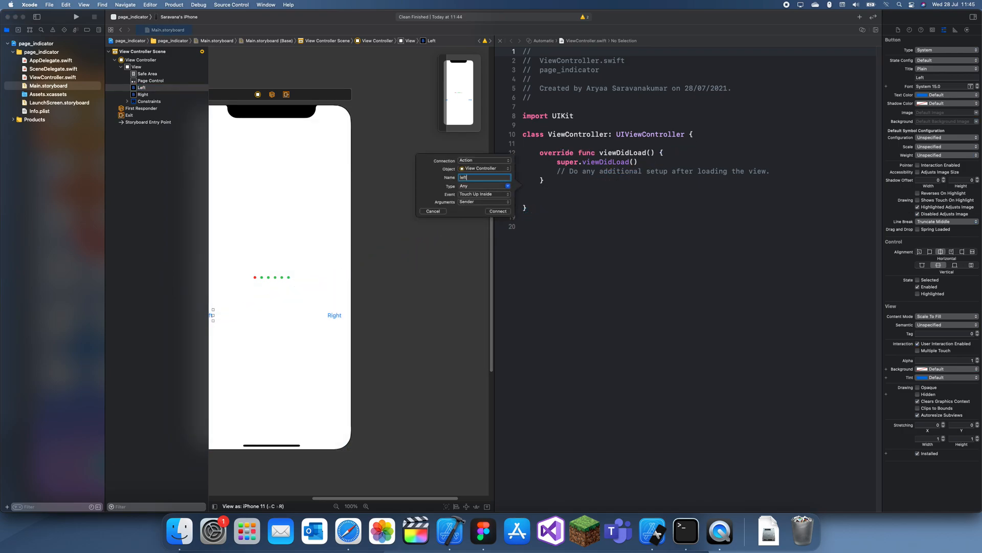
Step: Connect the Left and Right buttons as left and right IBActions
left_click(497, 211)
type("right")
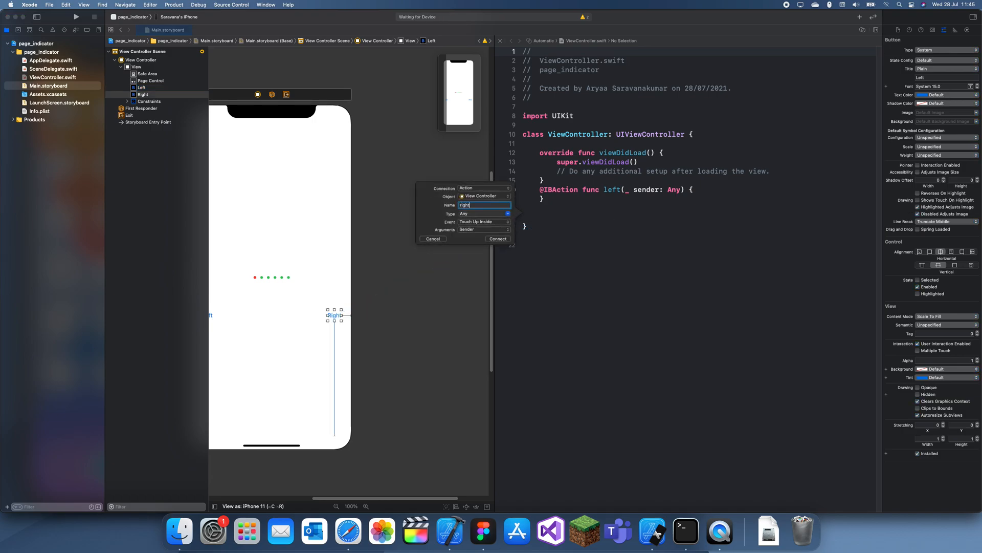
left_click(498, 239)
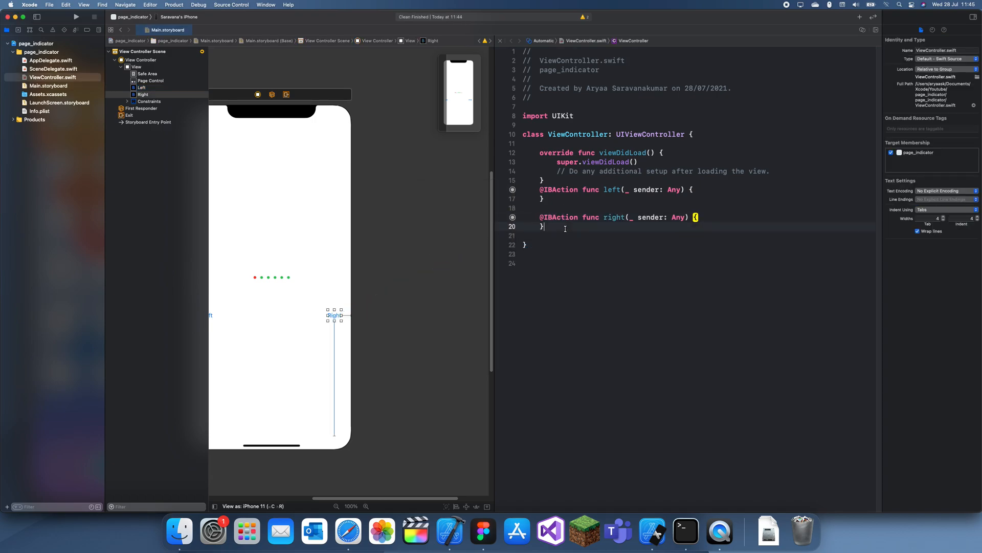
Step: Write an empty func updatePageControl() and a var currentPage = 0
type("func u")
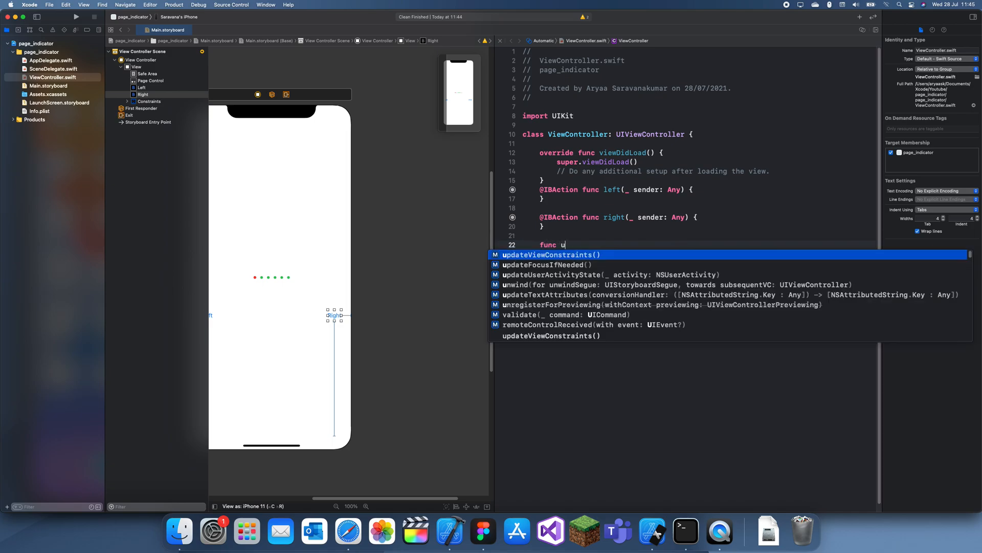
type("pdatePageControl(")
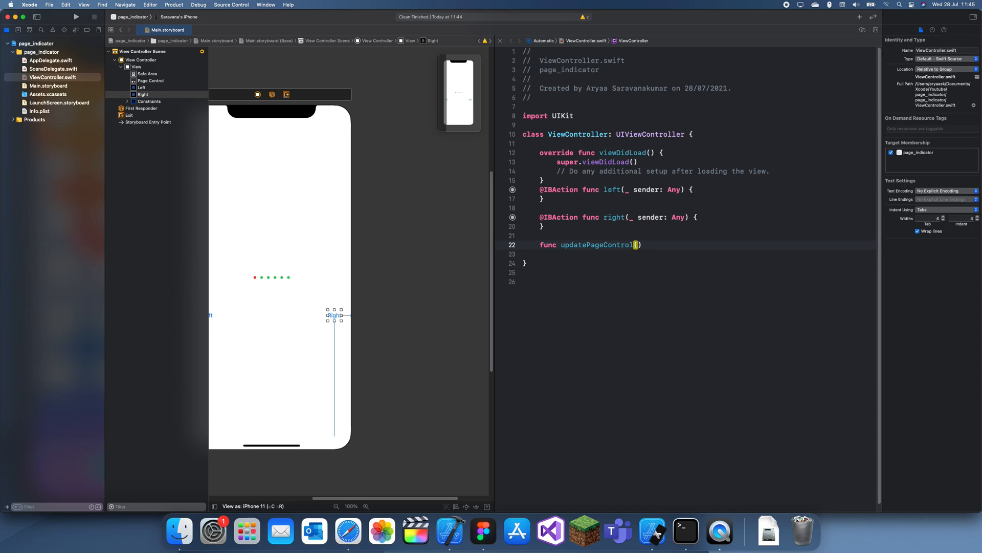
key("return")
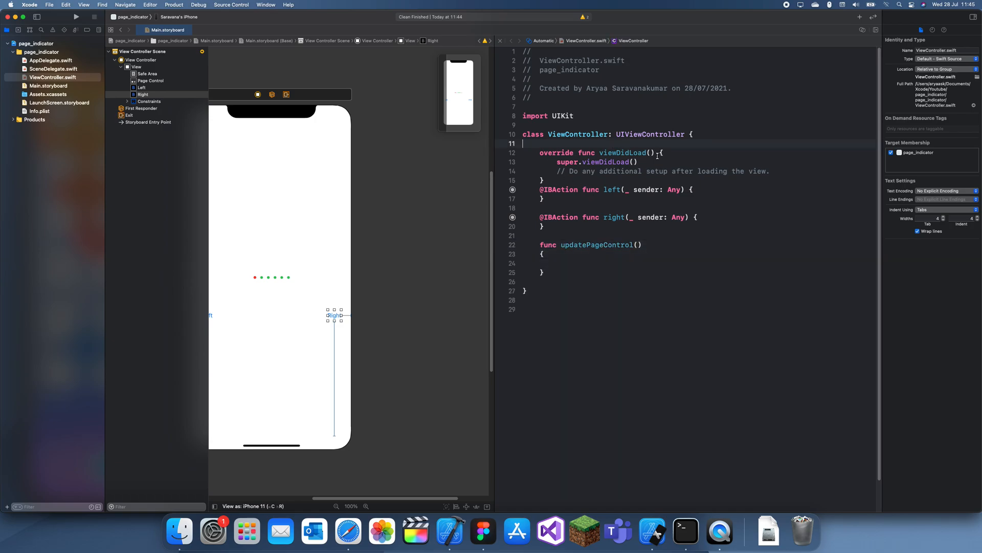
type("var currentPage = 0")
type("pageCo")
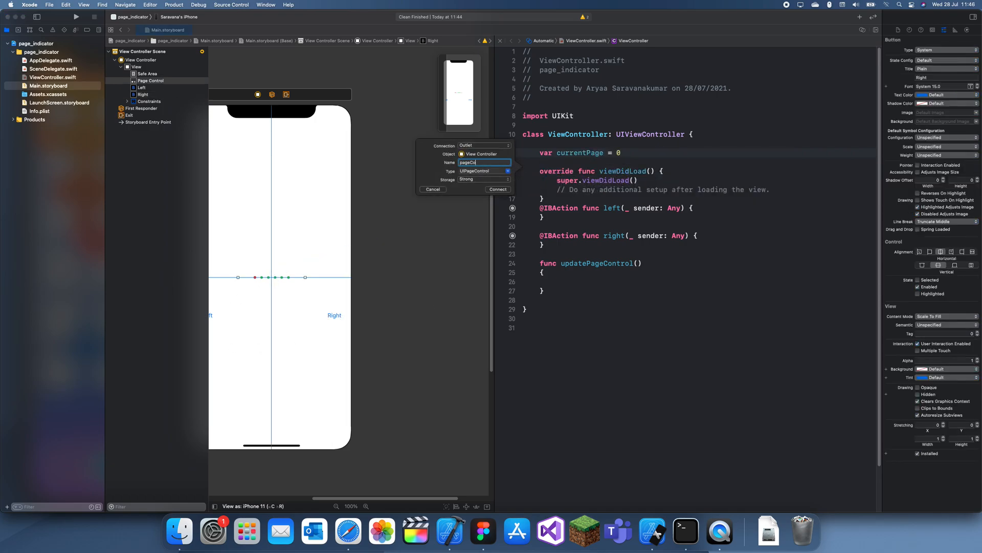
Step: Connect the pageControl outlet, set currentPage in updatePageControl, and call it in viewDidLoad
left_click(497, 189)
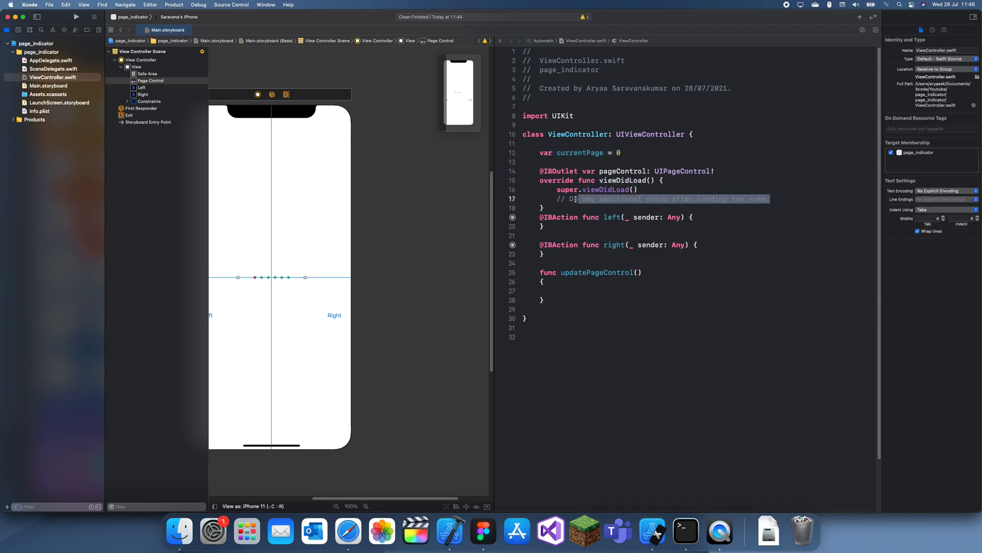
type("pageControl")
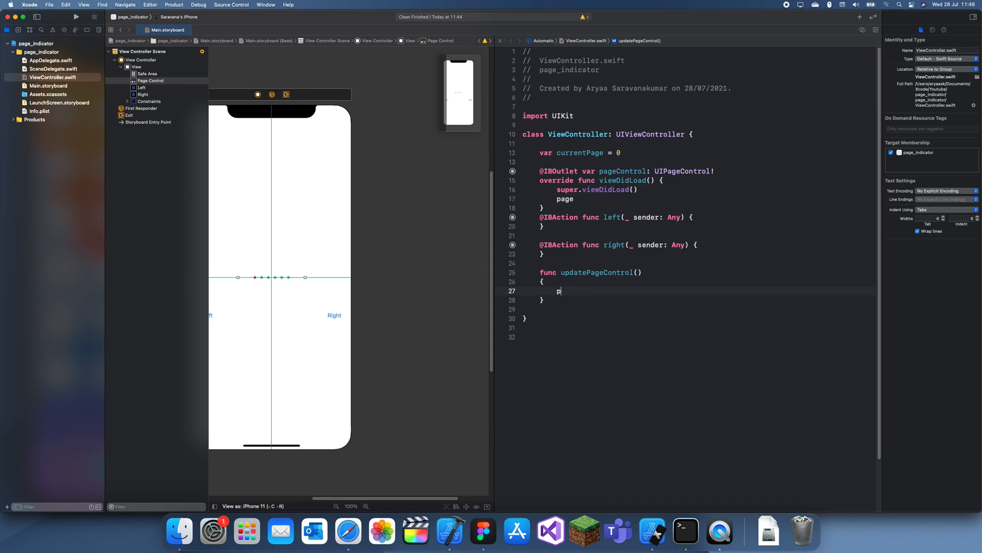
type("ageControl.")
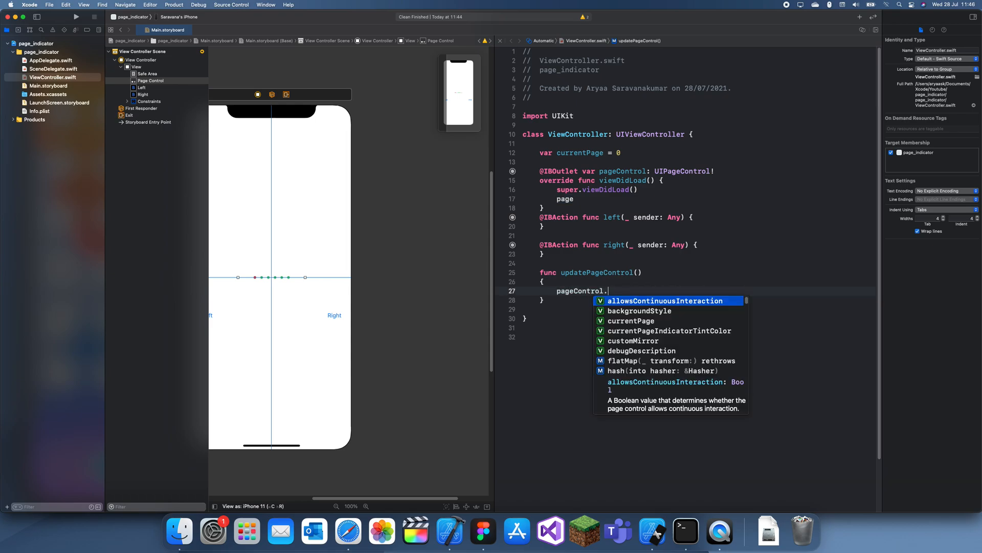
type("currentPage = currentPage")
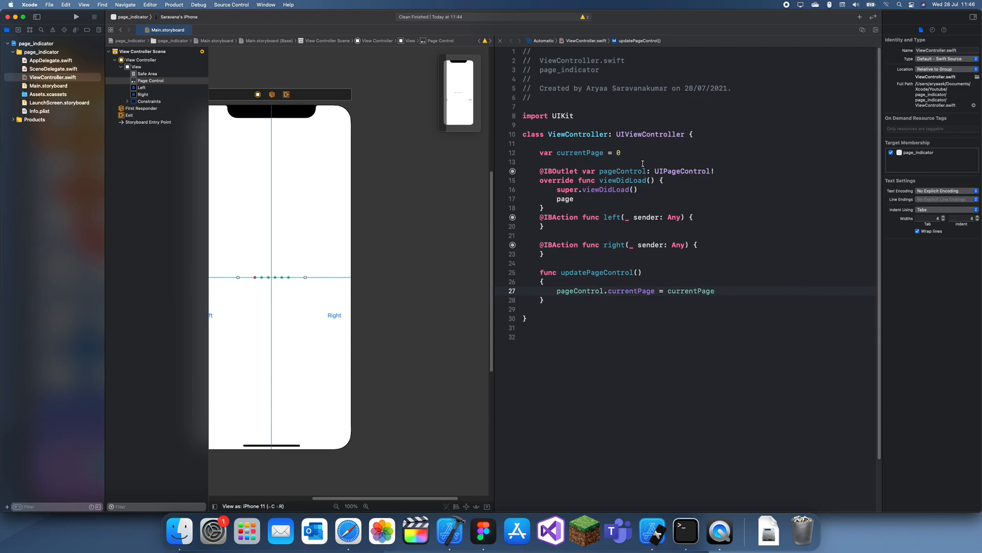
type("ud")
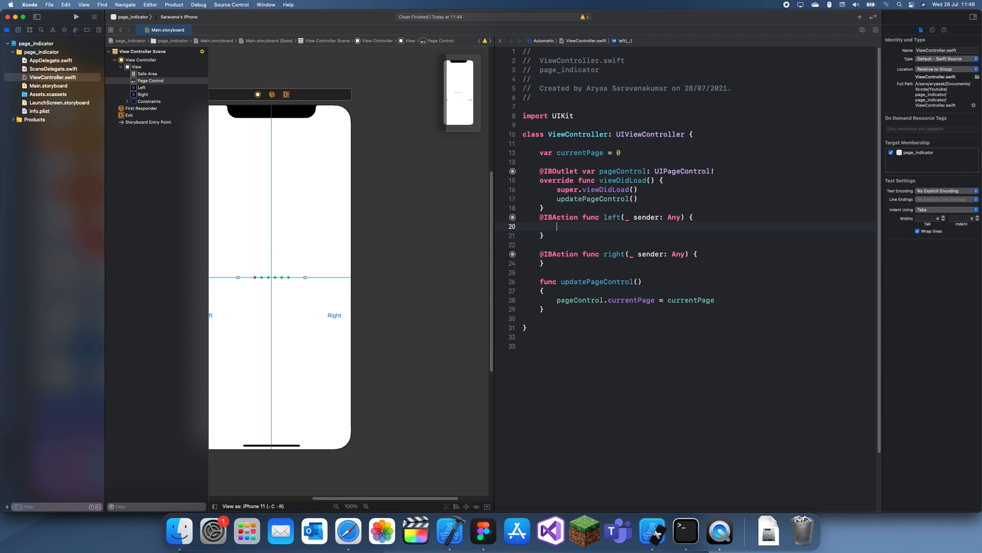
Step: In left(), decrement currentPage when above 0 and call updatePageControl(); begin right()
type("i")
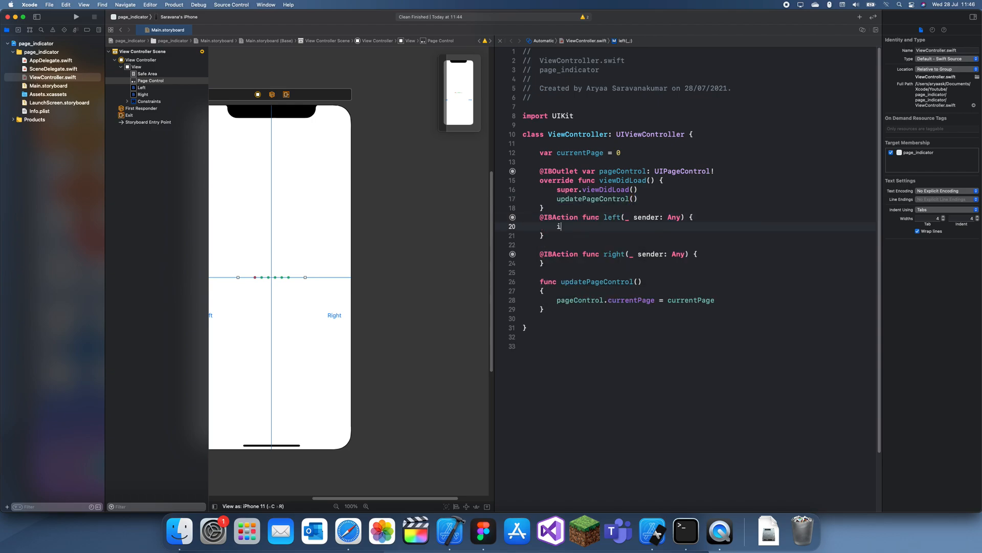
type("if pageControl")
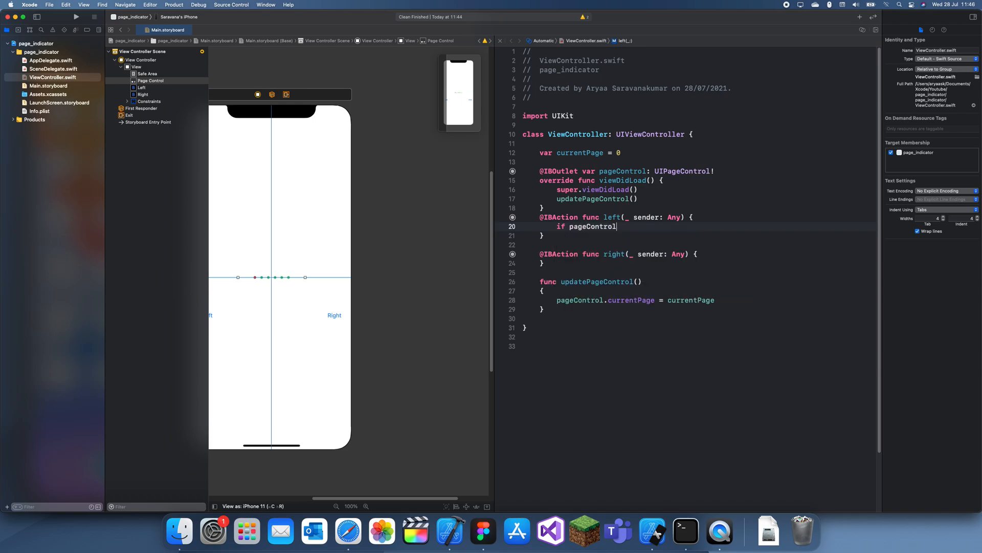
type("currentPage")
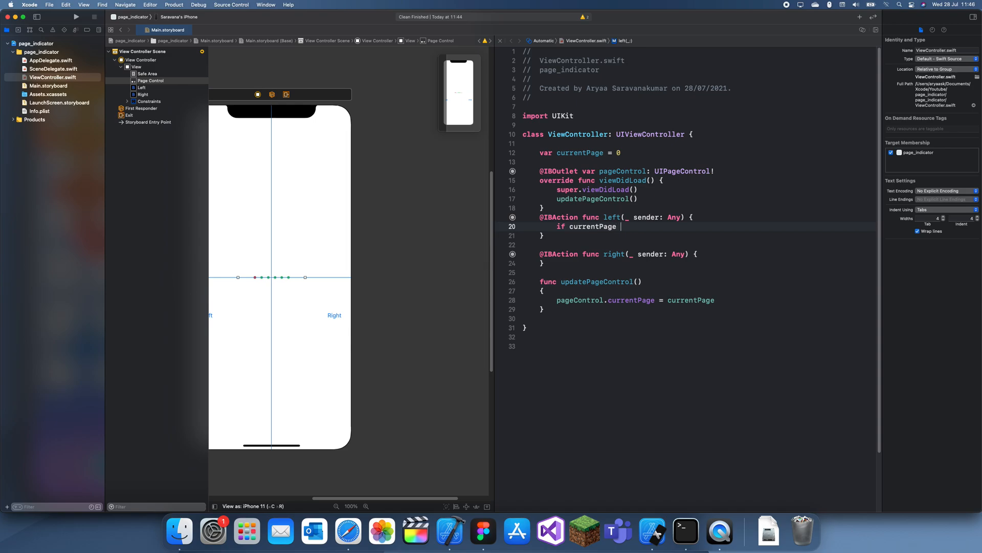
type("> 0")
type("{")
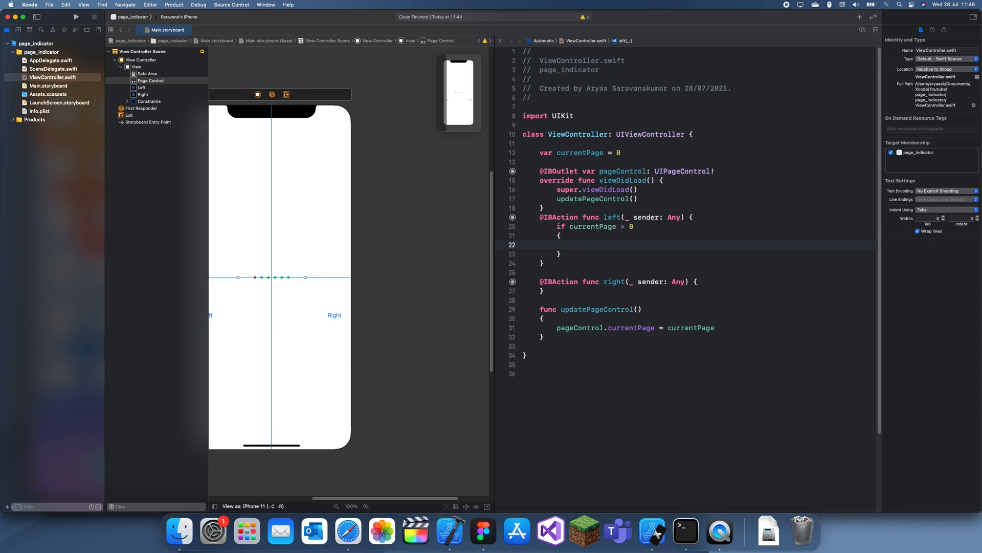
type("currentPage --")
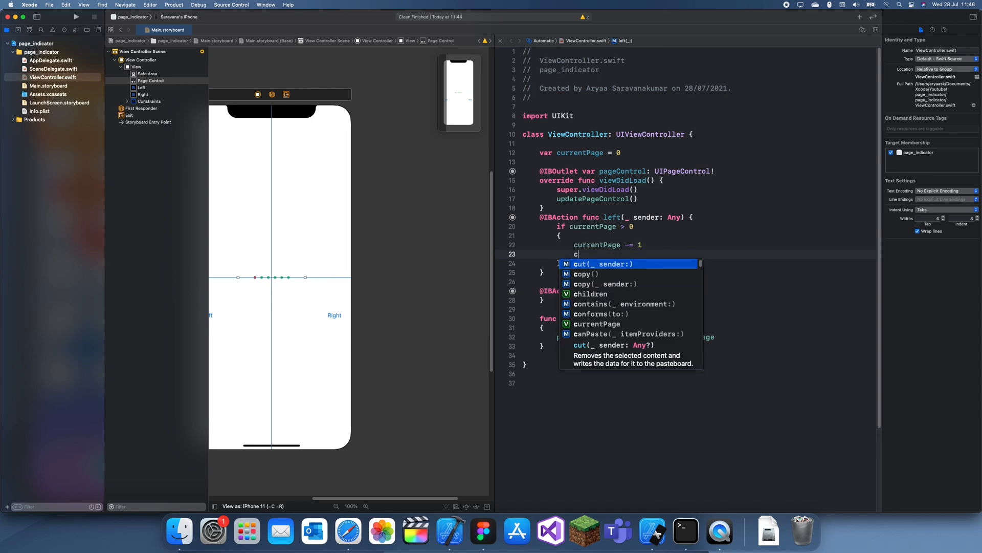
type("updatePageControl()")
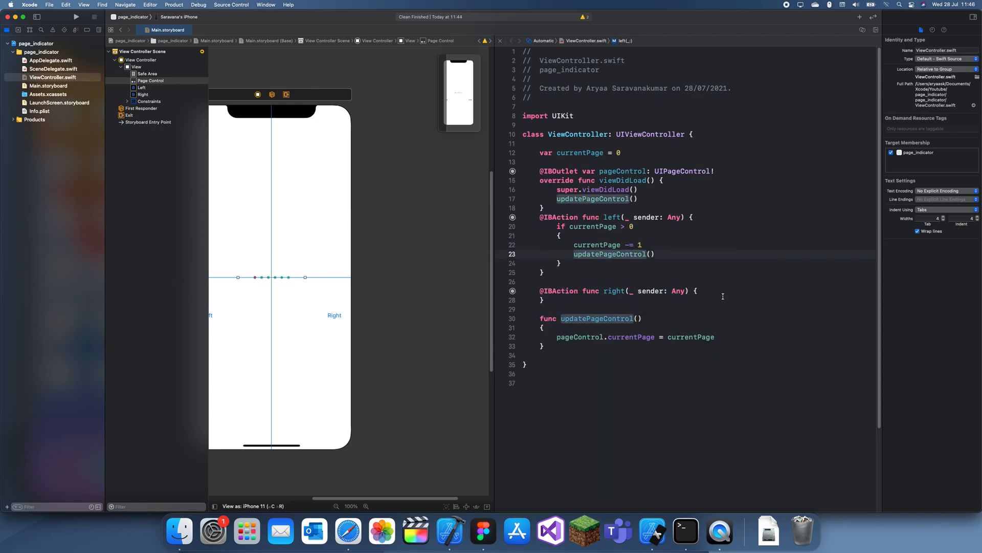
left_click(557, 300)
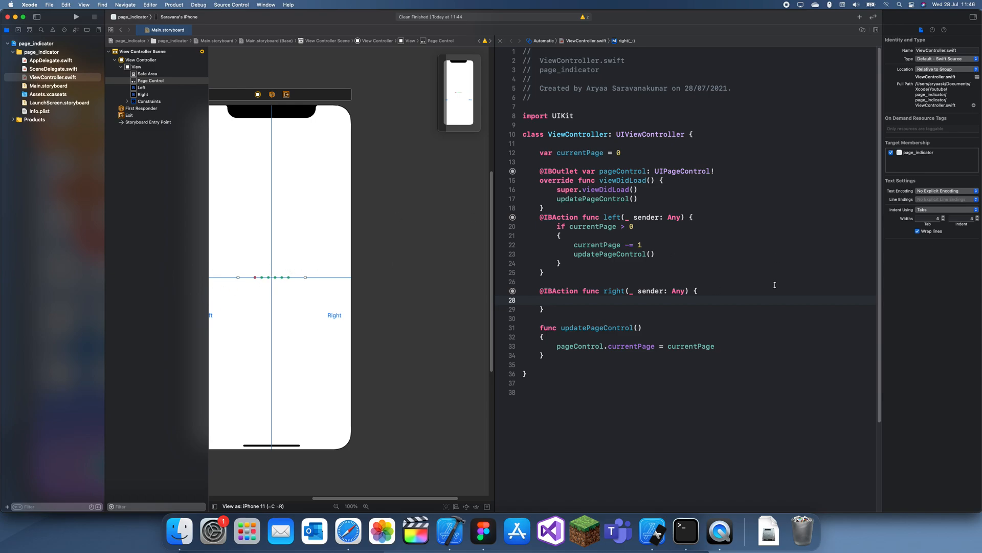
Step: In right(), write the condition if currentPage < pageControl.numberOfPages
type("if currentPage")
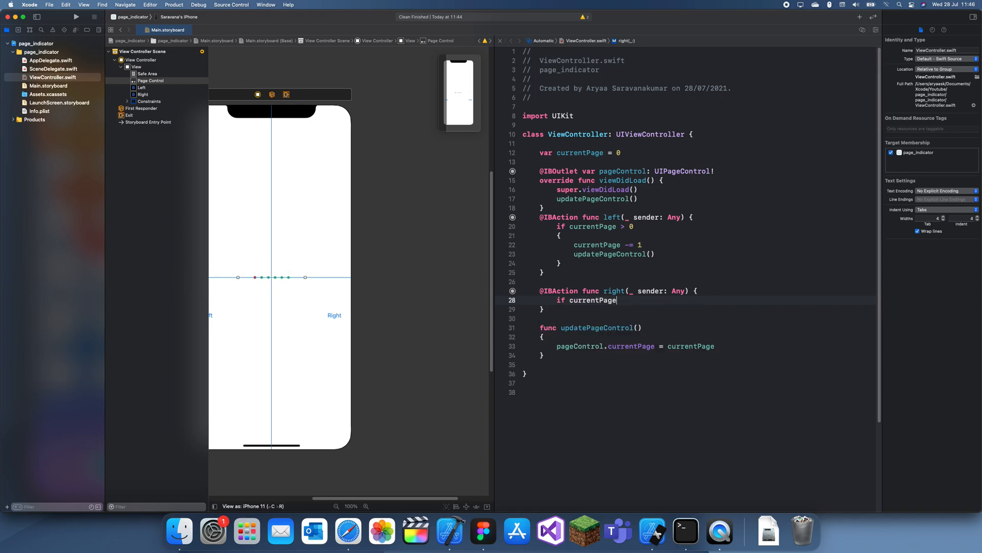
type("<")
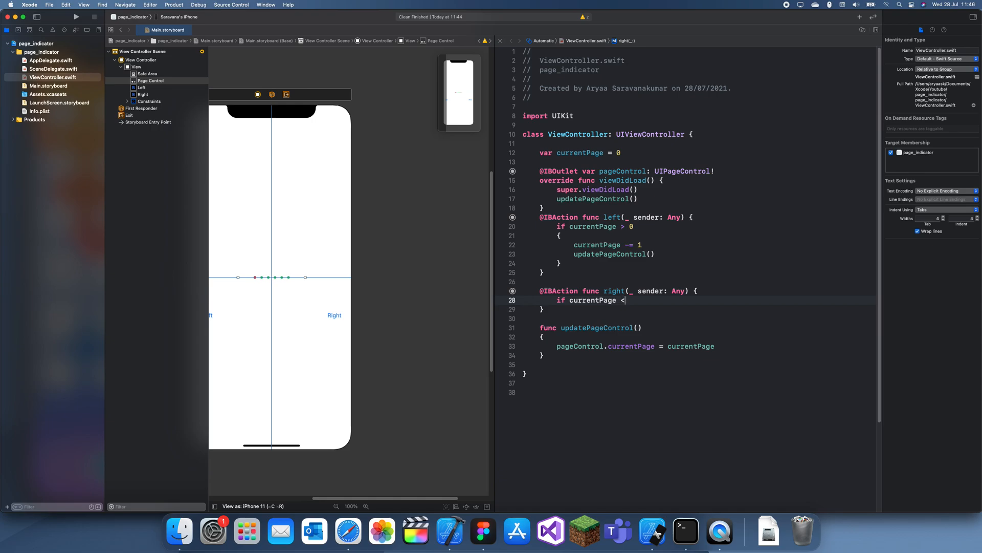
type("pageControl.numberOfPages")
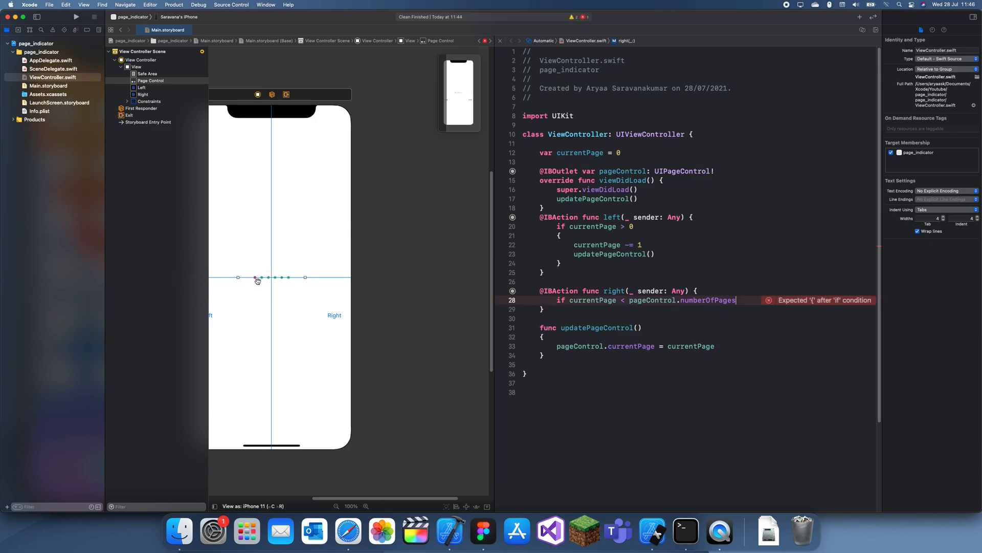
mouse_move(278, 288)
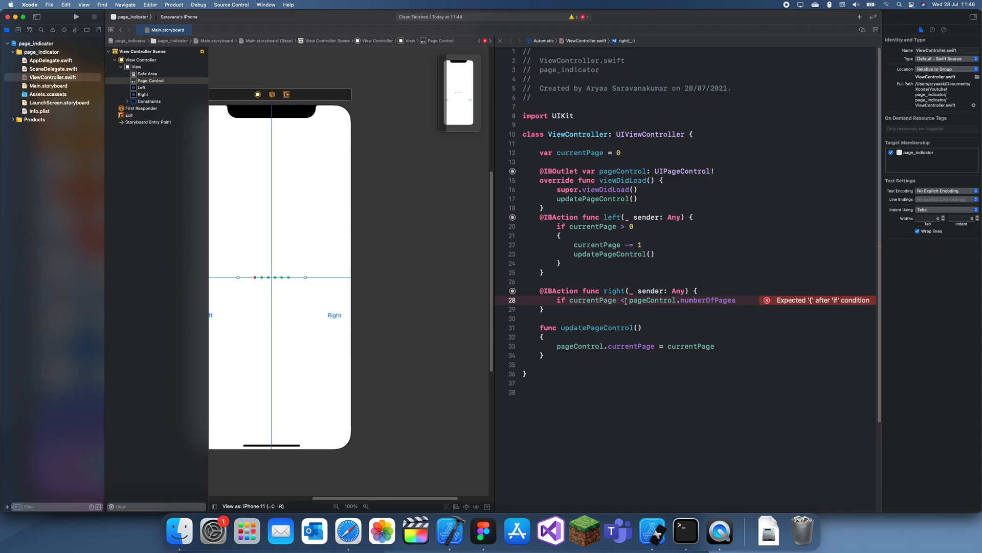
double_click(714, 300)
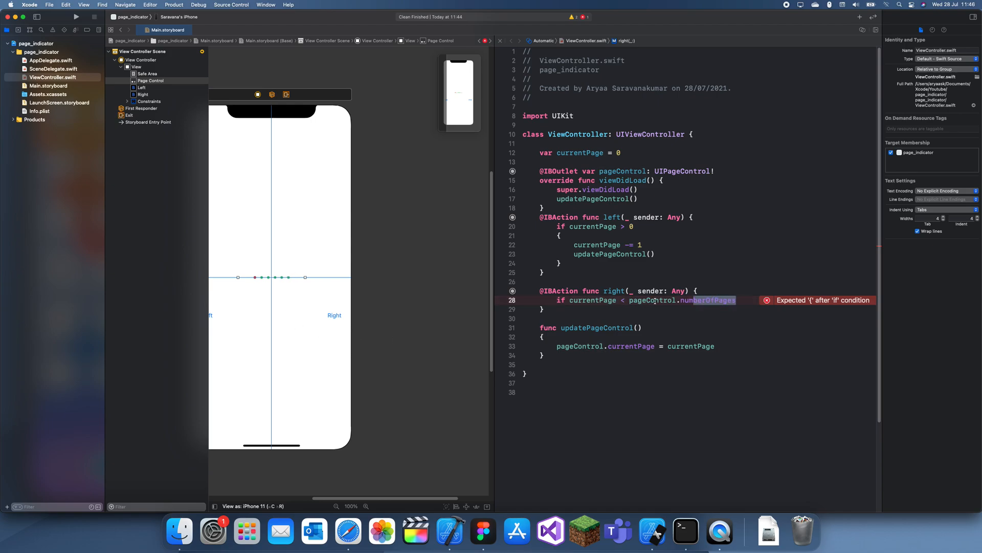
left_click(738, 301)
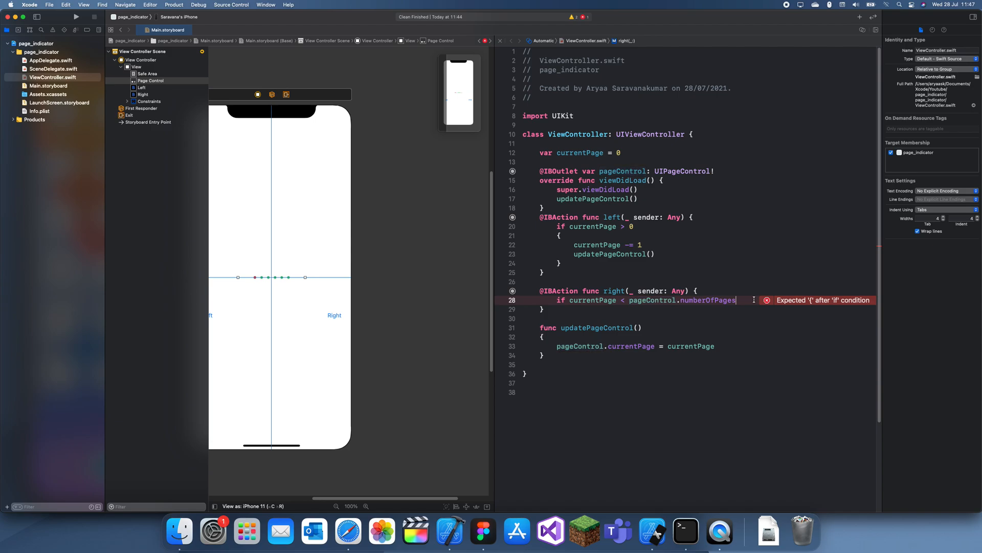
Step: Fill the if body with currentPage += 1 and updatePageControl()
type("{")
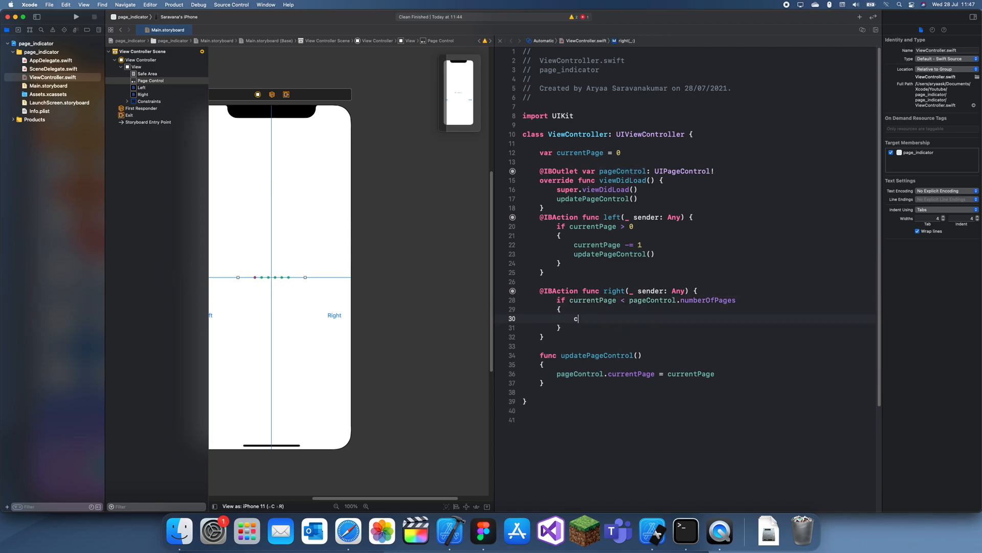
type("urrentPage += 1")
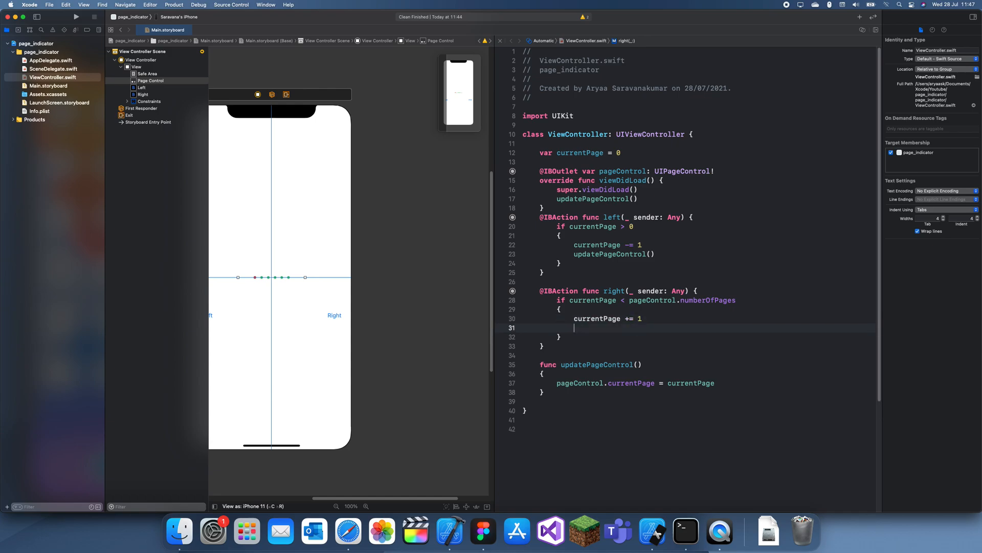
type("updatePageControl()")
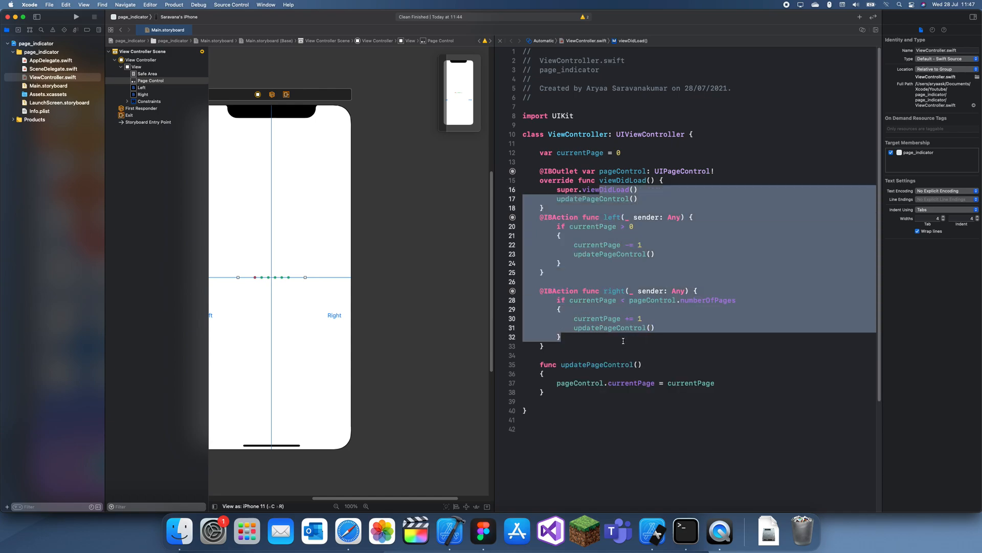
left_click(634, 382)
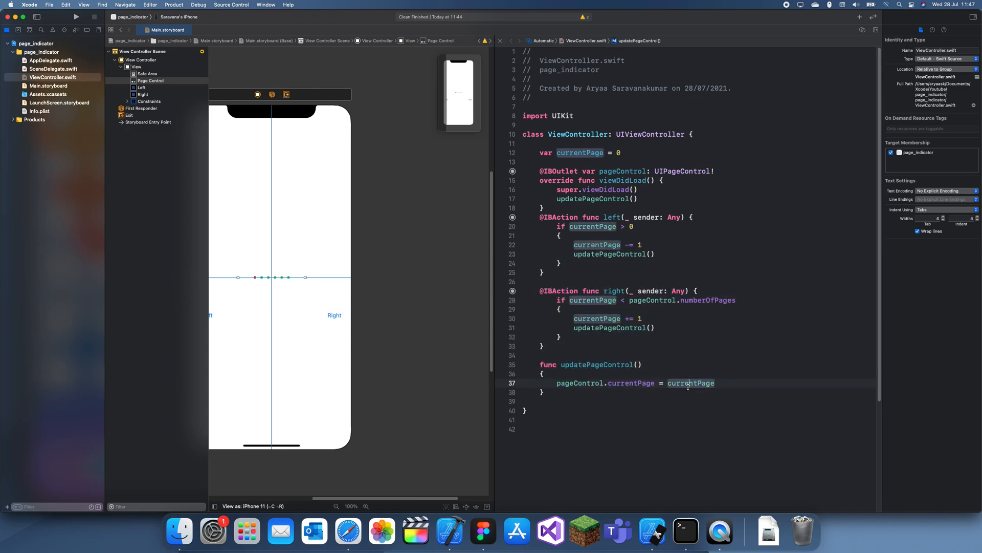
left_click(178, 16)
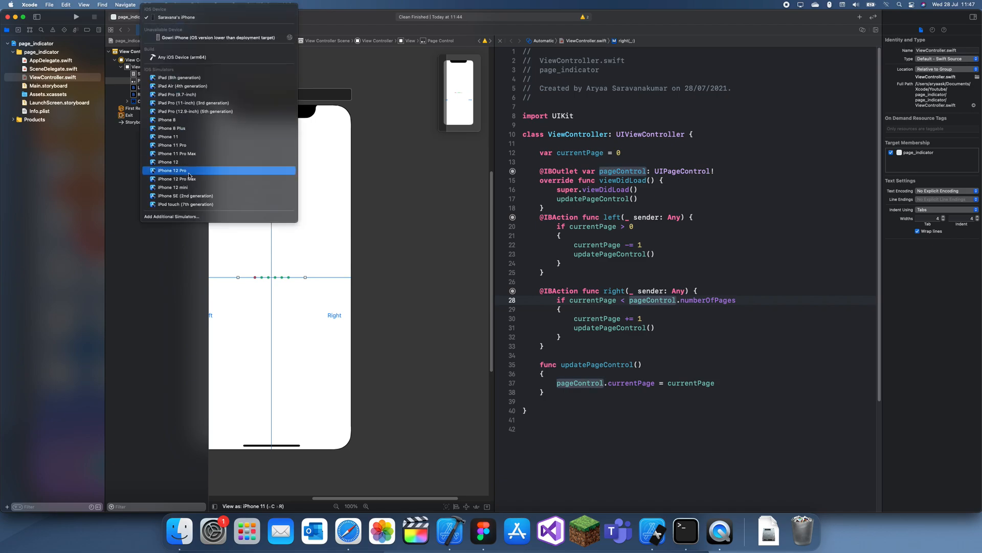
Step: Choose iPhone 12 mini as the run destination and build and run page_indicator
left_click(172, 186)
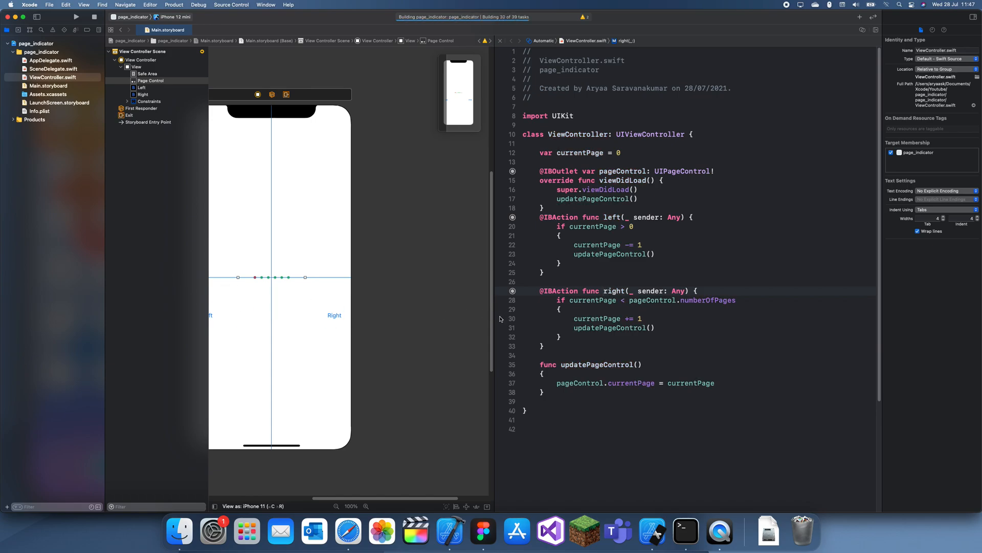
left_click(75, 16)
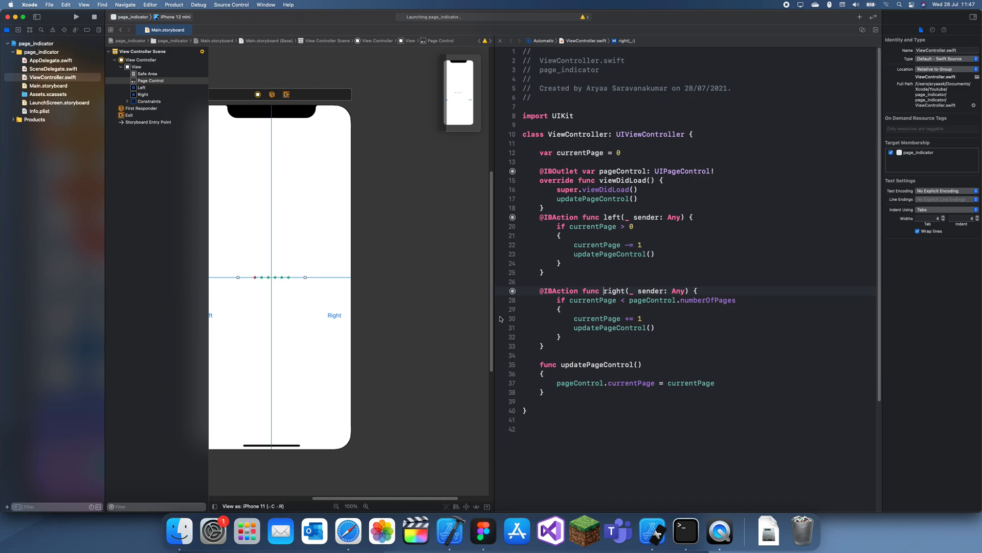
left_click(74, 17)
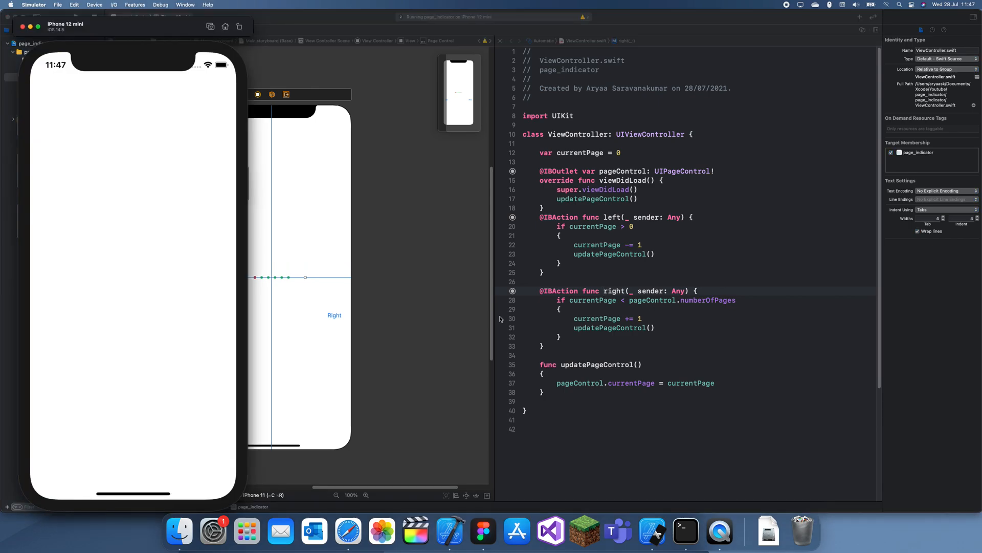
mouse_move(402, 307)
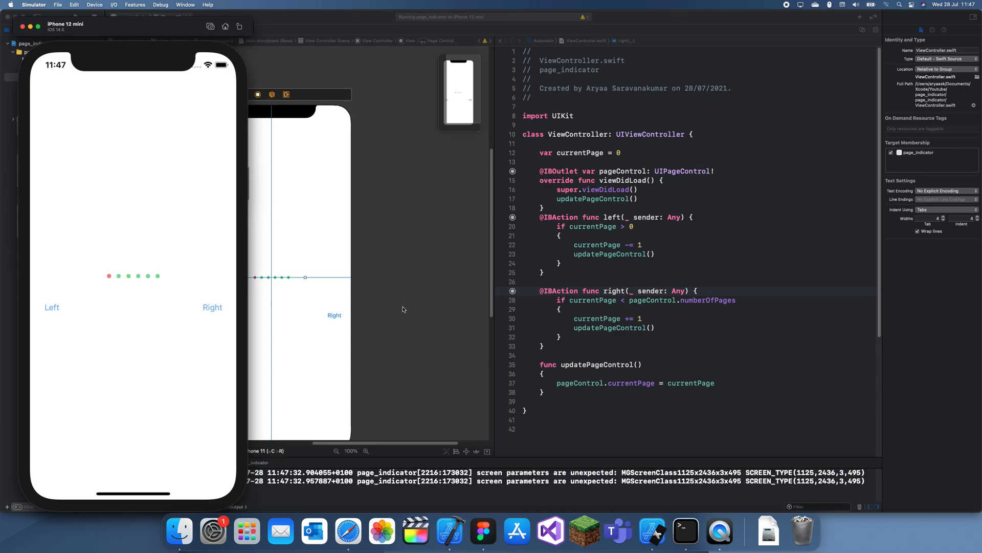
Step: Tap Right four times and Left twice, watching the red dot land on page three
left_click(212, 307)
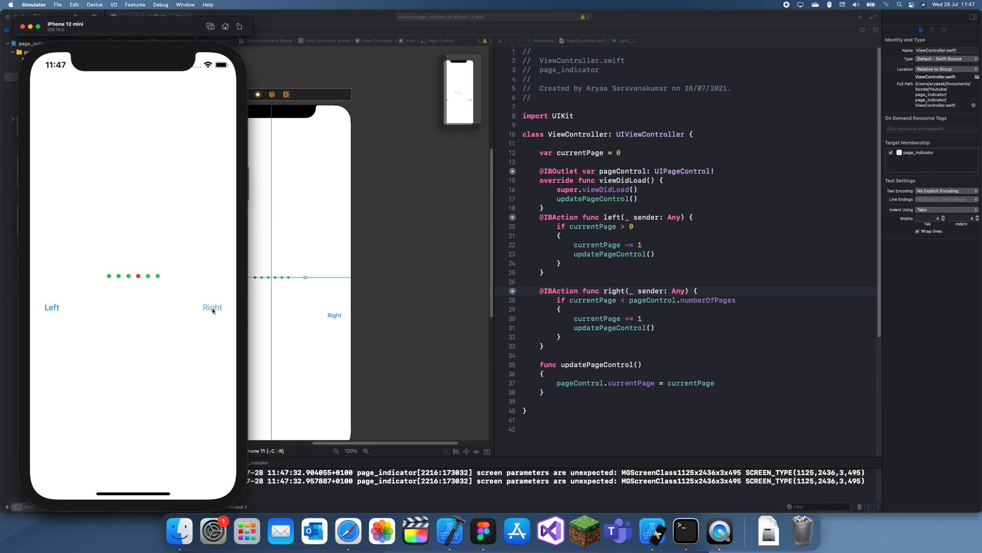
left_click(212, 307)
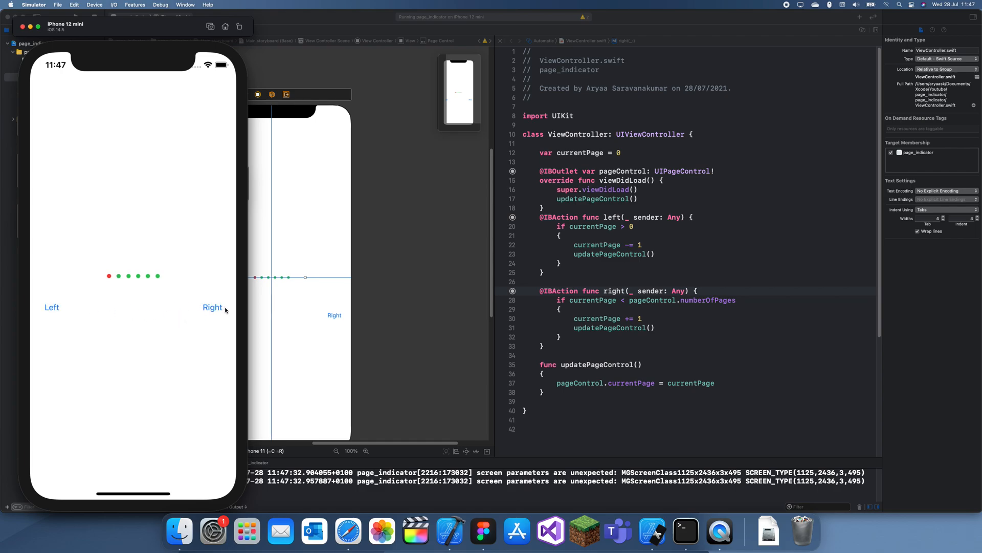
left_click(211, 307)
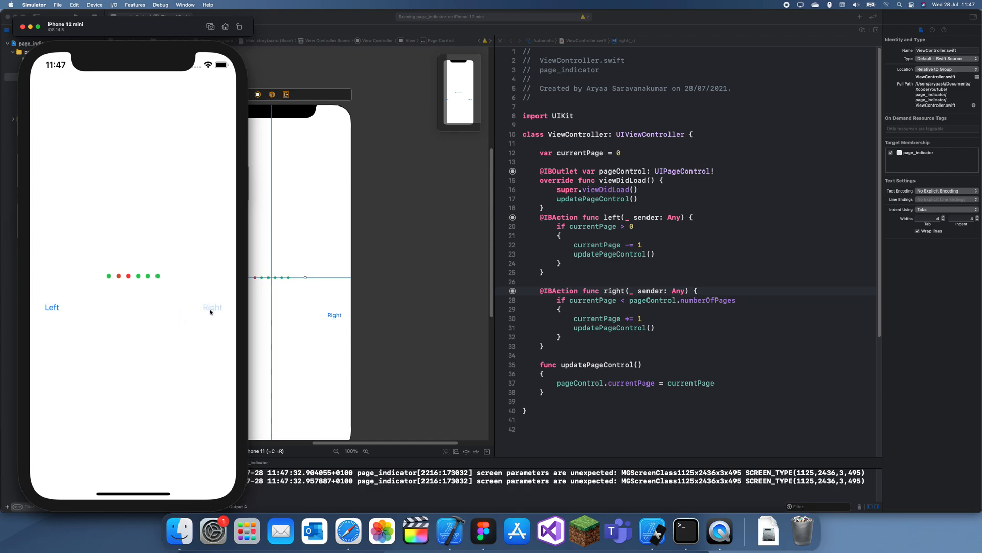
left_click(213, 307)
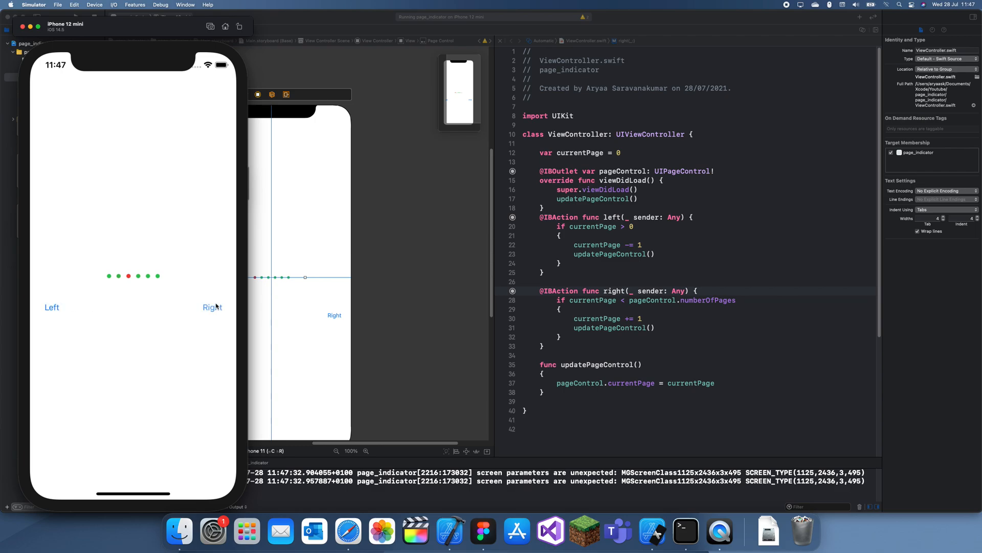
left_click(51, 308)
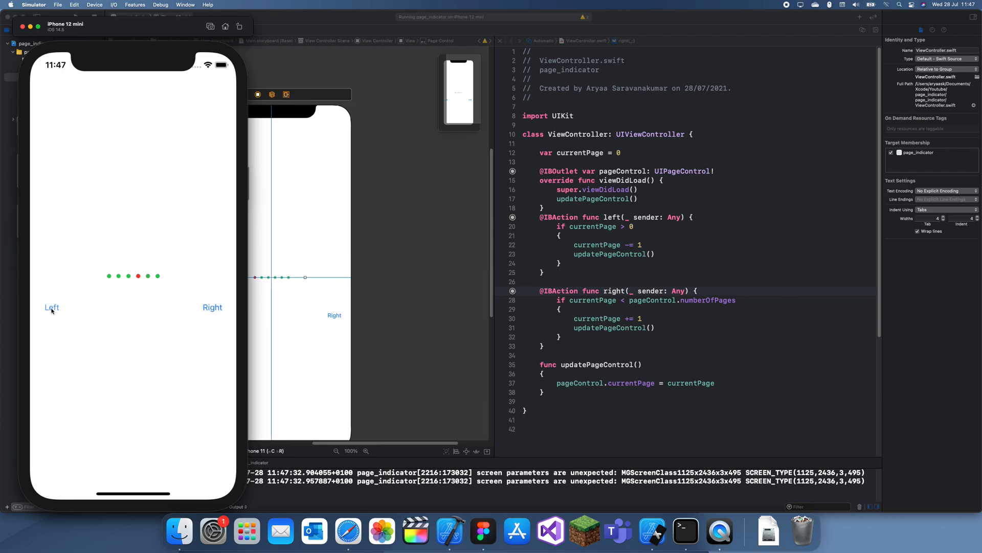
left_click(51, 307)
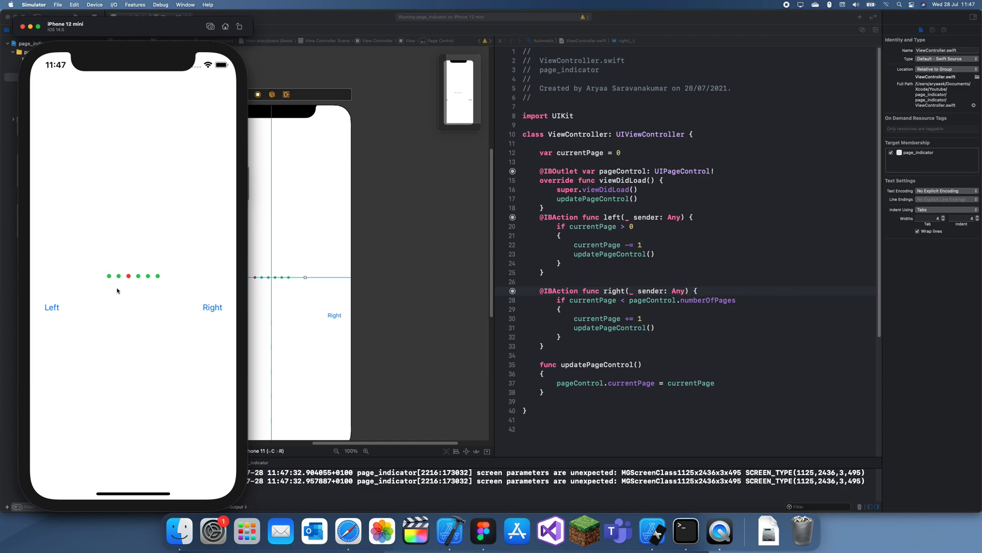